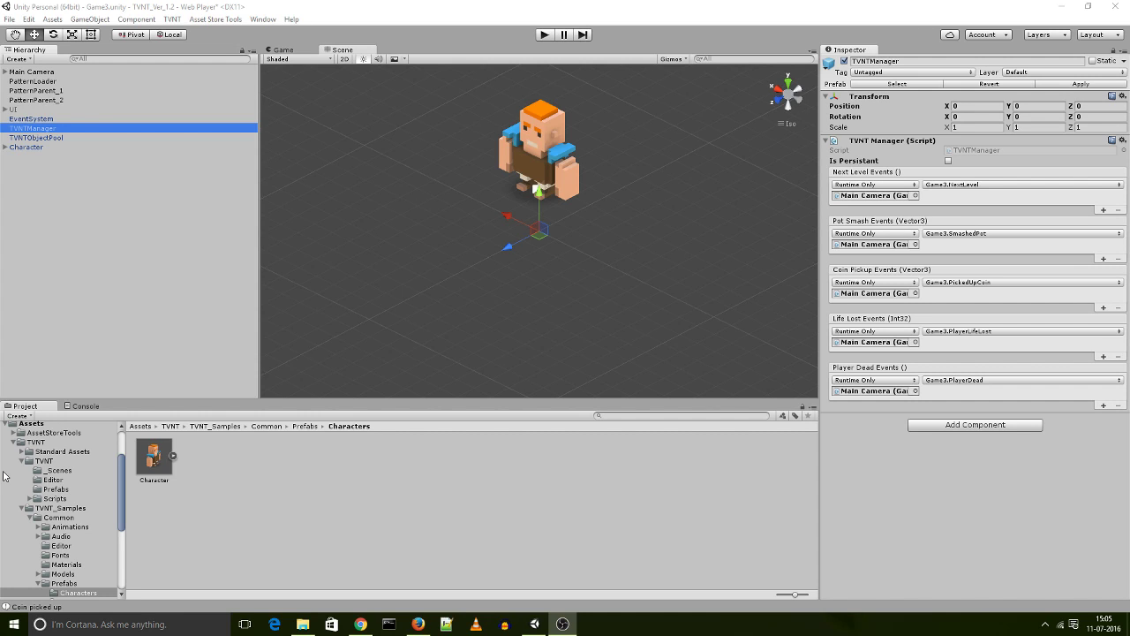
mouse_move(64, 163)
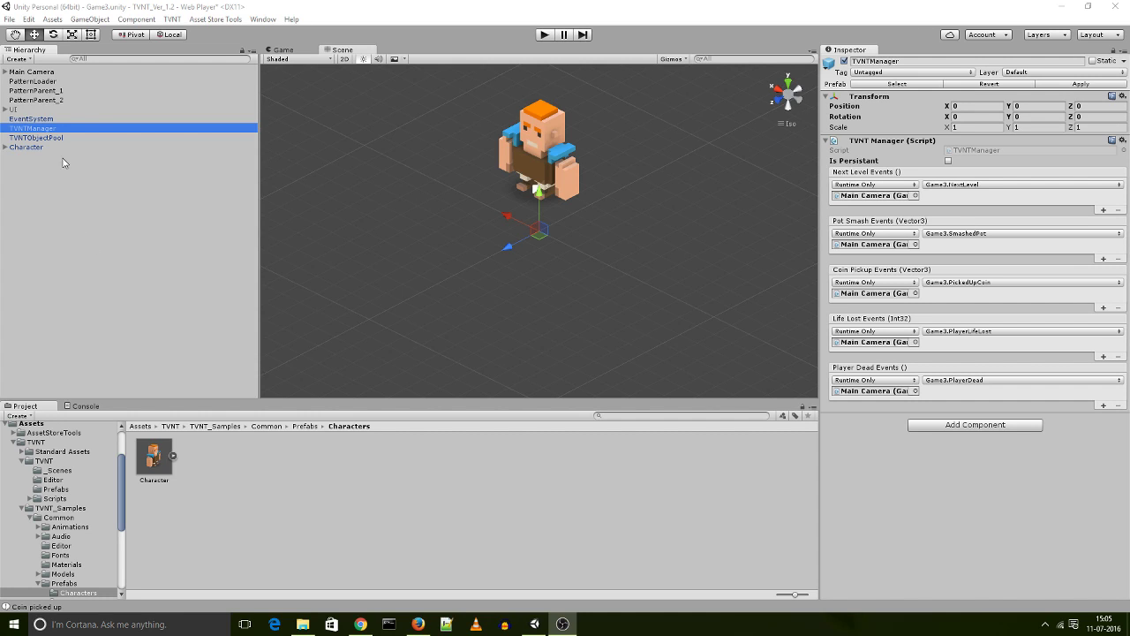
mouse_move(43, 128)
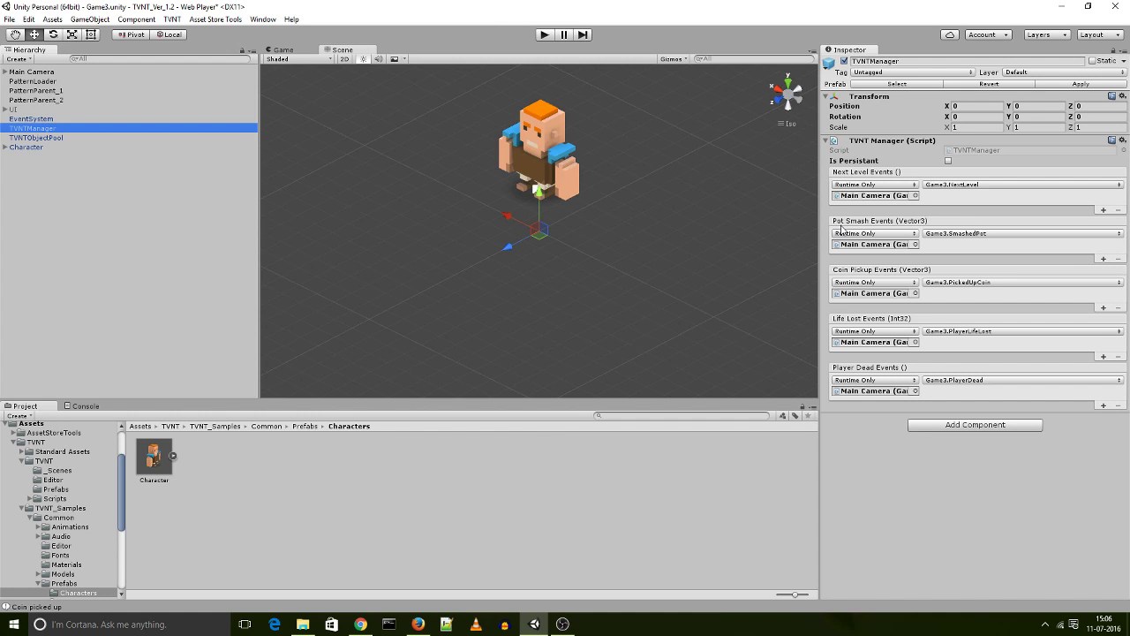
mouse_move(874, 292)
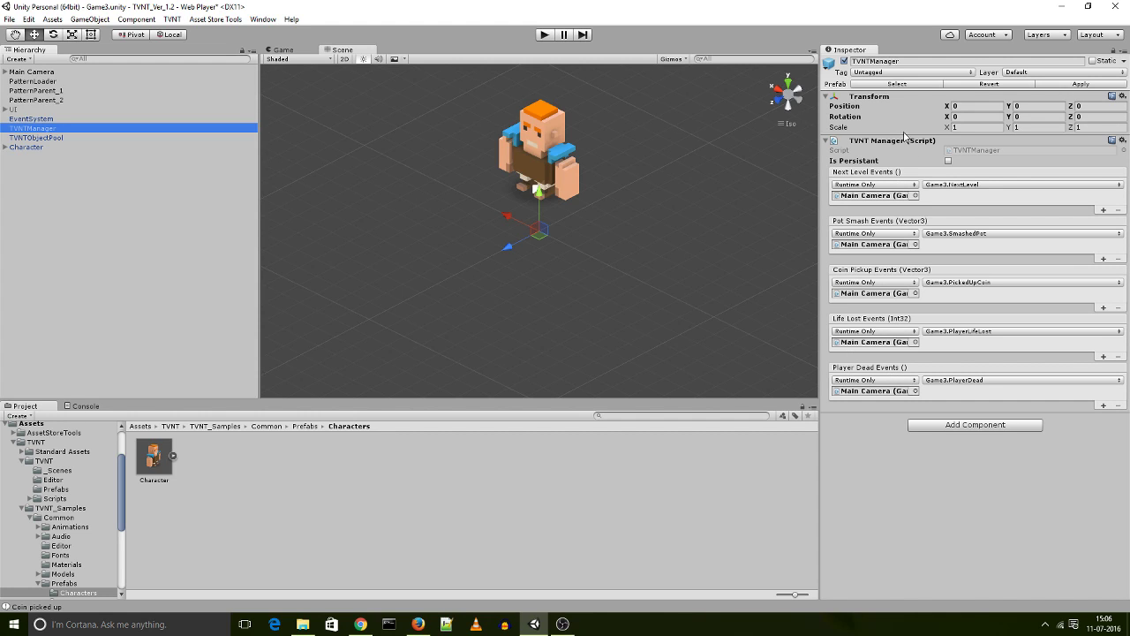
mouse_move(915, 232)
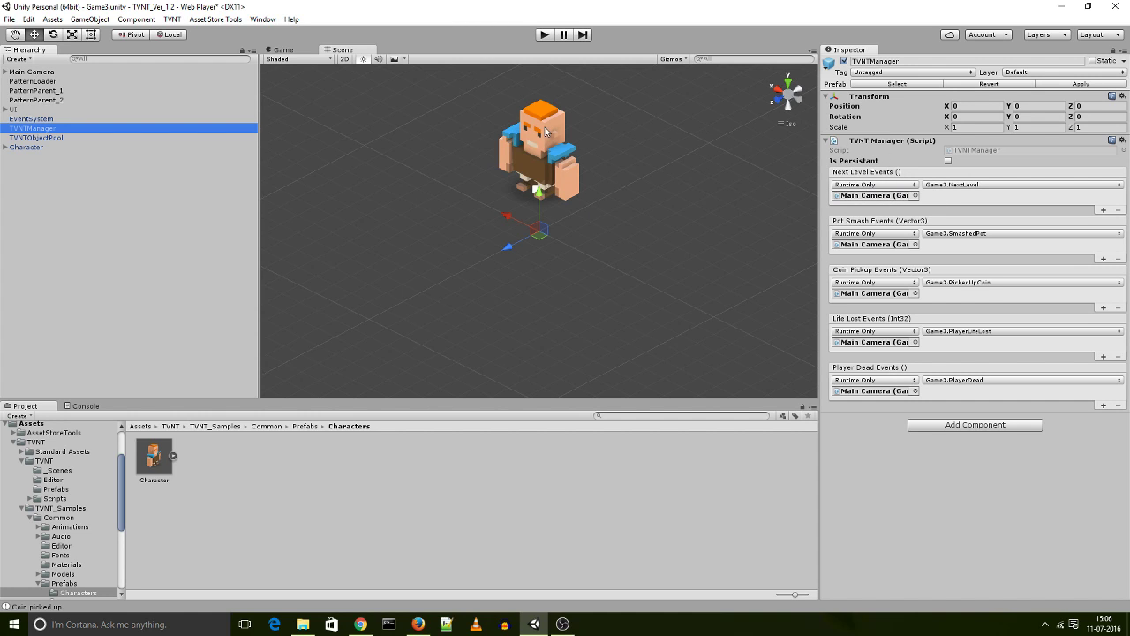
mouse_move(202, 185)
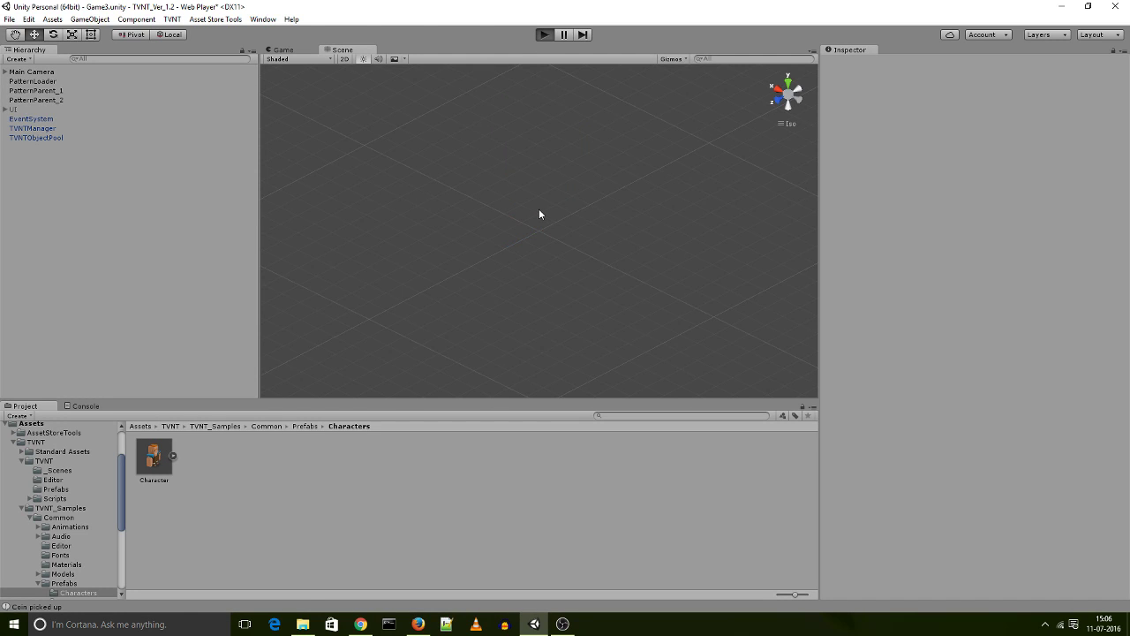
End the Game3 play session after the 'Go to next level' message appears
left_click(543, 34)
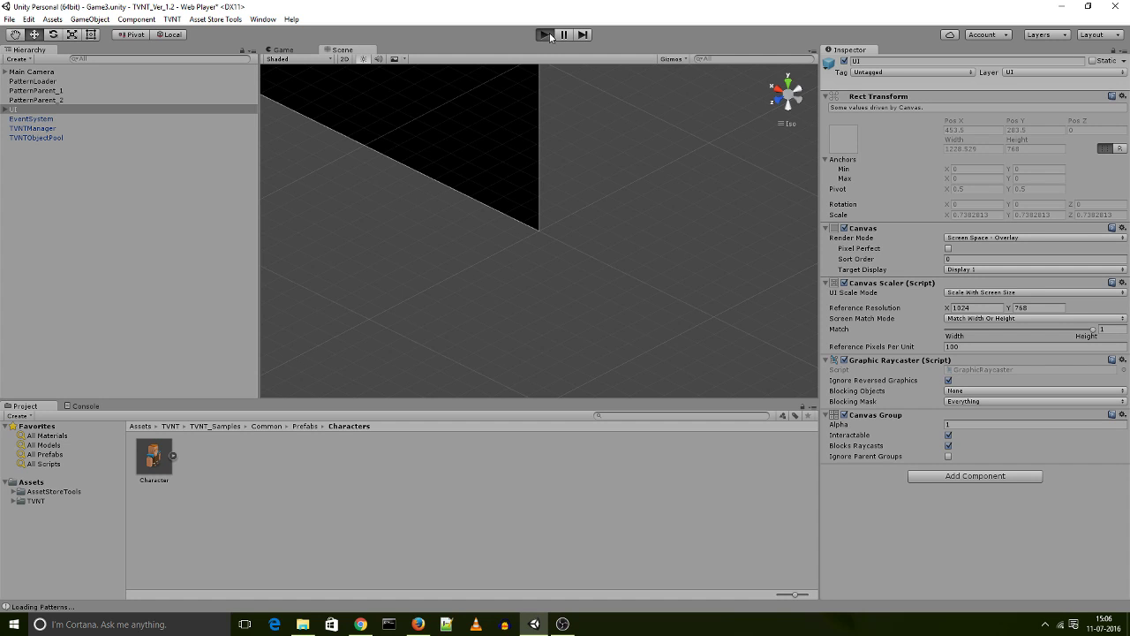
left_click(545, 35)
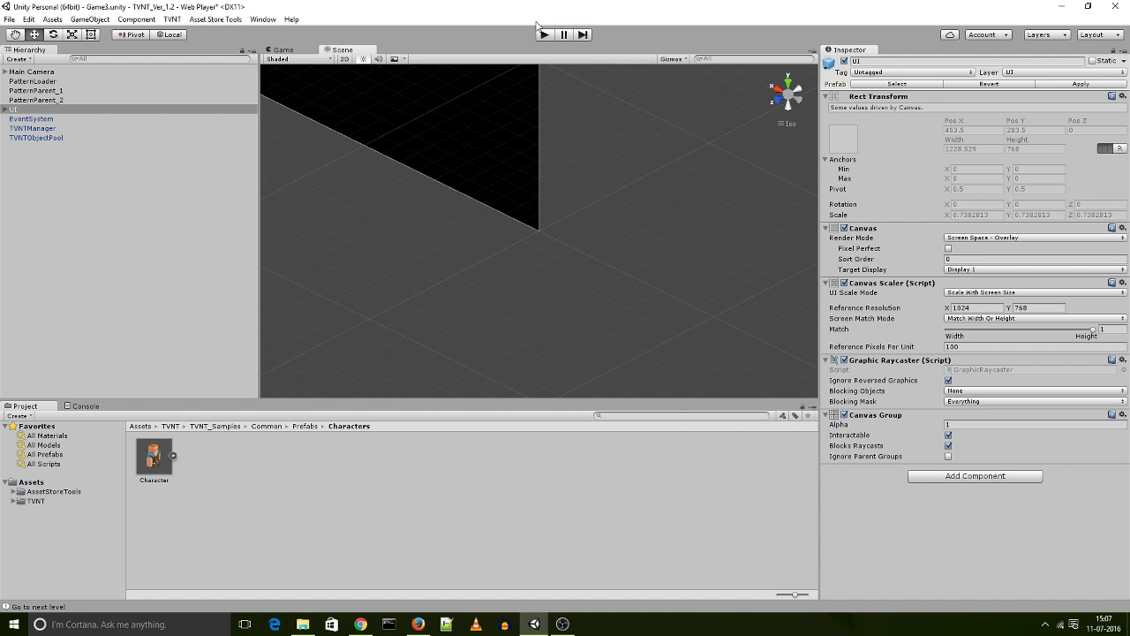
Select TVNTManager in the Hierarchy to show its event listeners
left_click(34, 129)
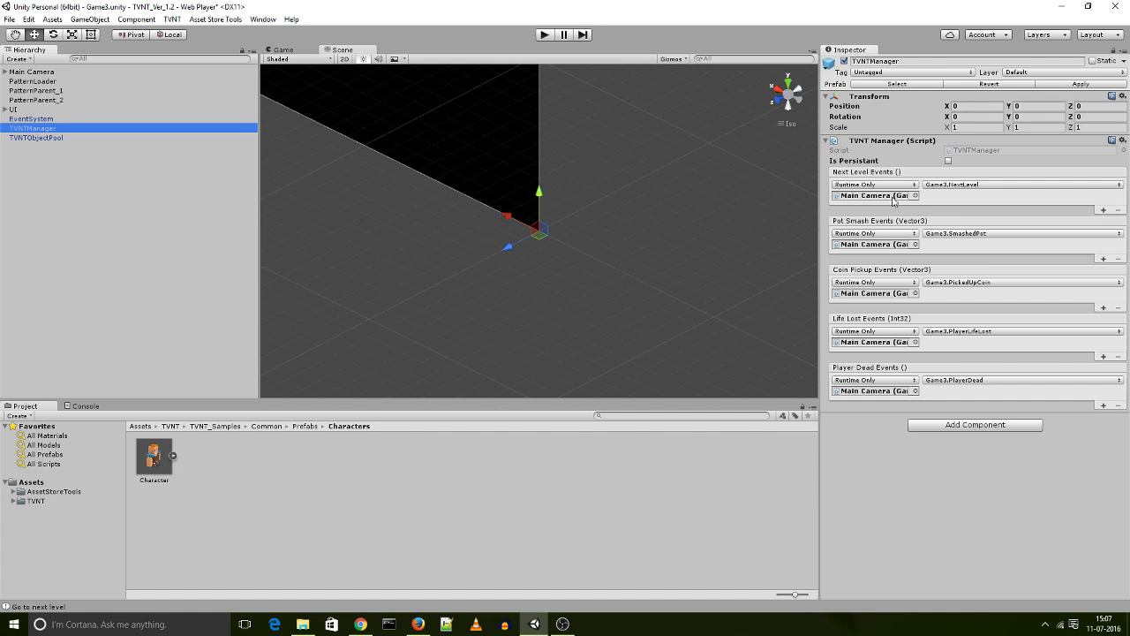
mouse_move(895, 198)
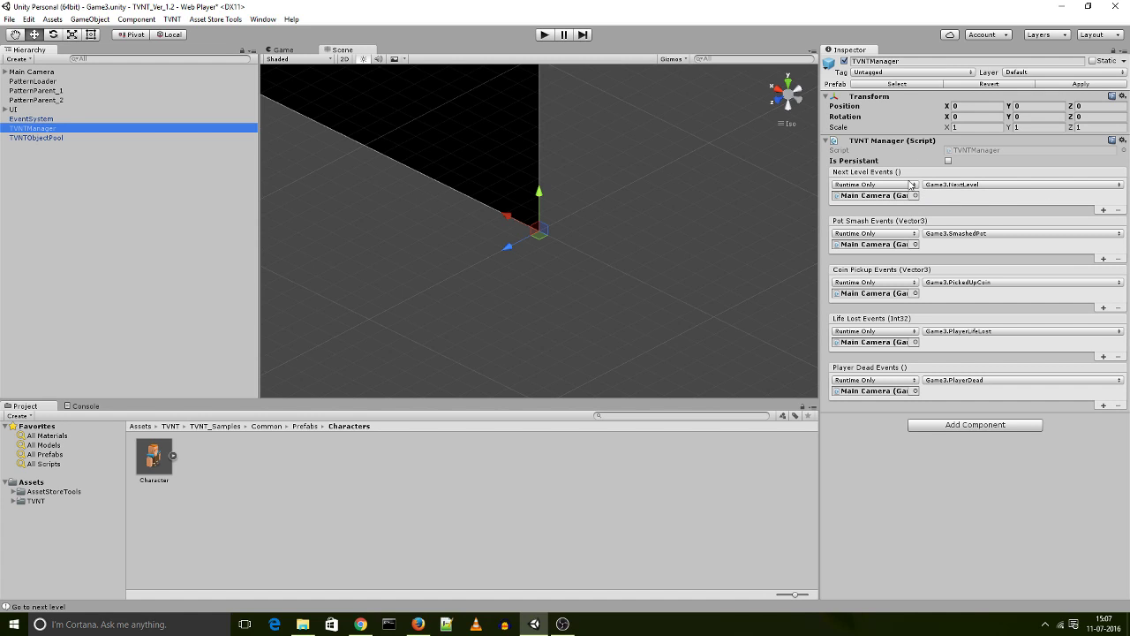
mouse_move(962, 191)
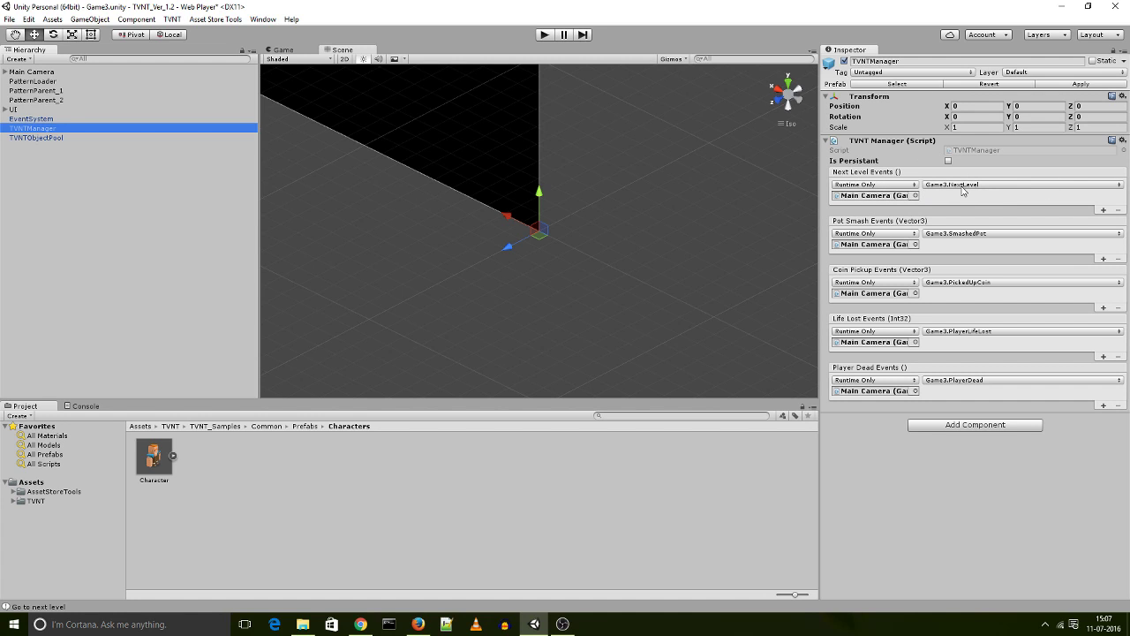
mouse_move(912, 193)
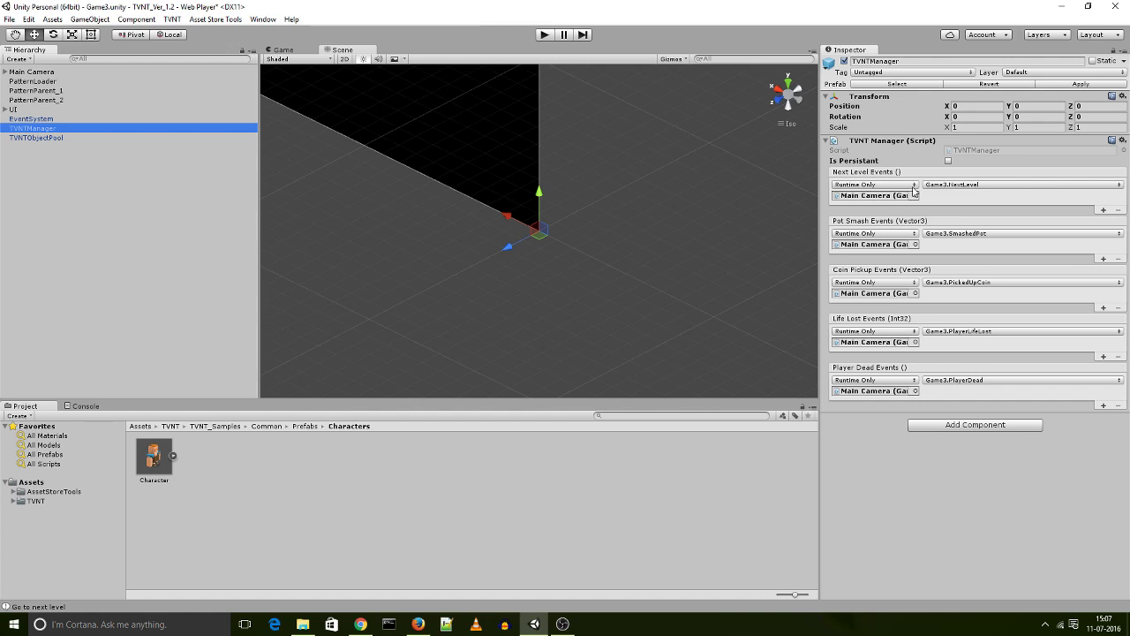
mouse_move(152, 116)
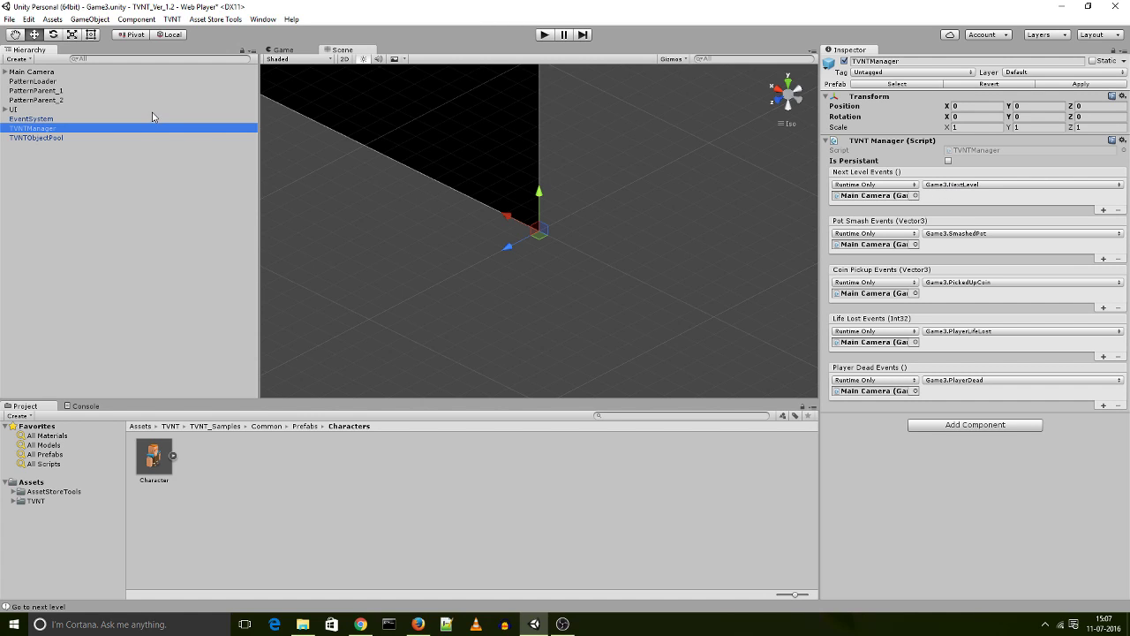
mouse_move(659, 165)
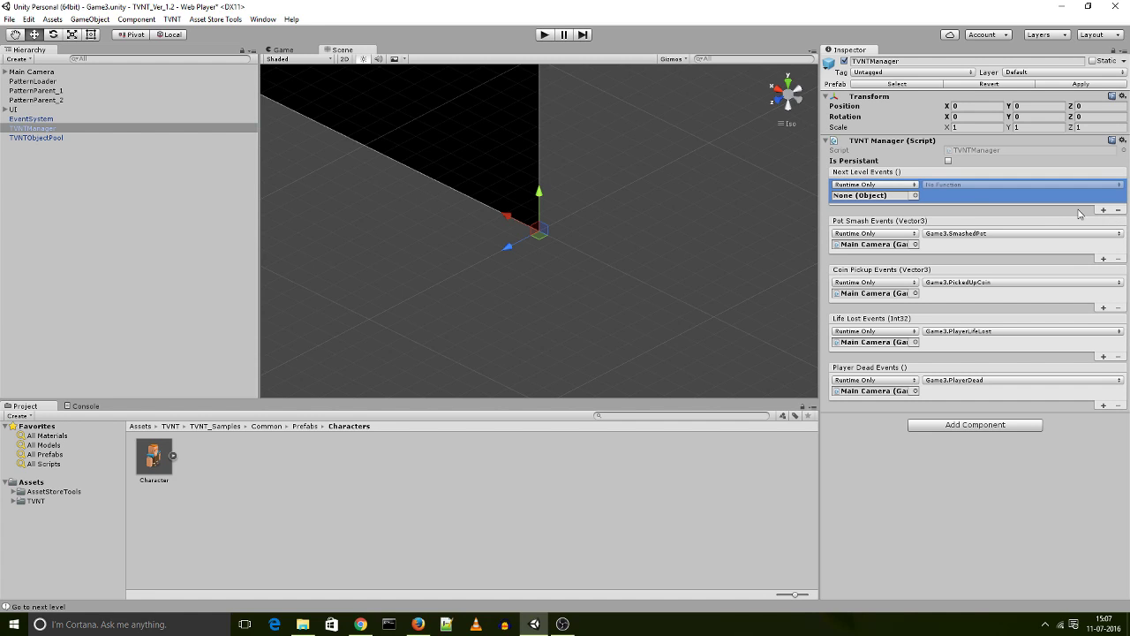
mouse_move(715, 166)
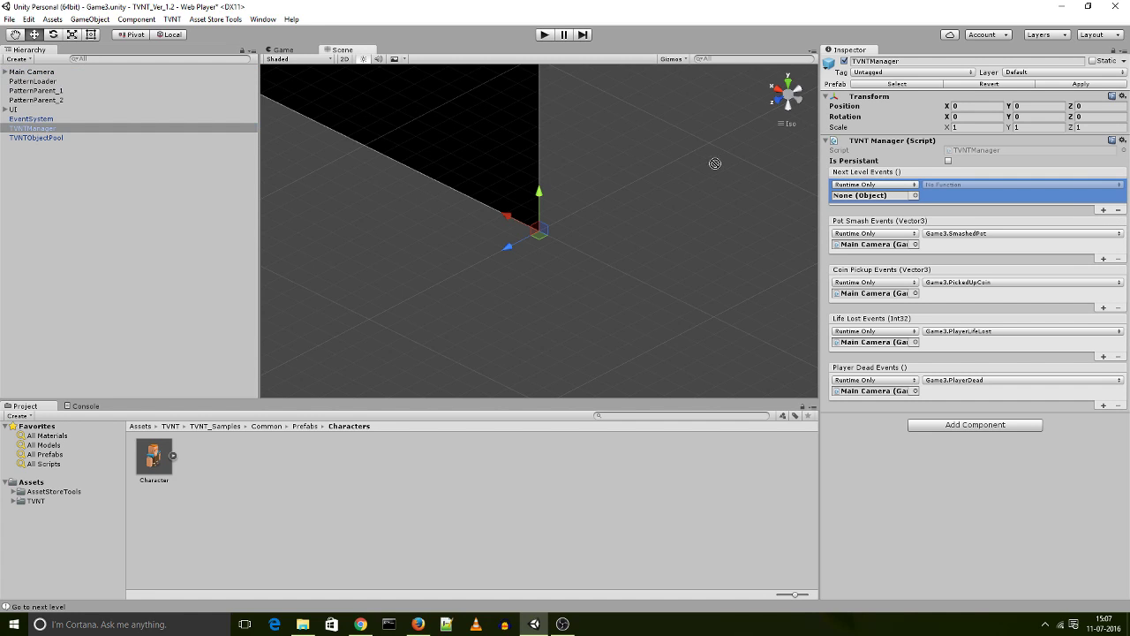
Set the Next Level Events function to Game3 > NextLevel ()
left_click(874, 195)
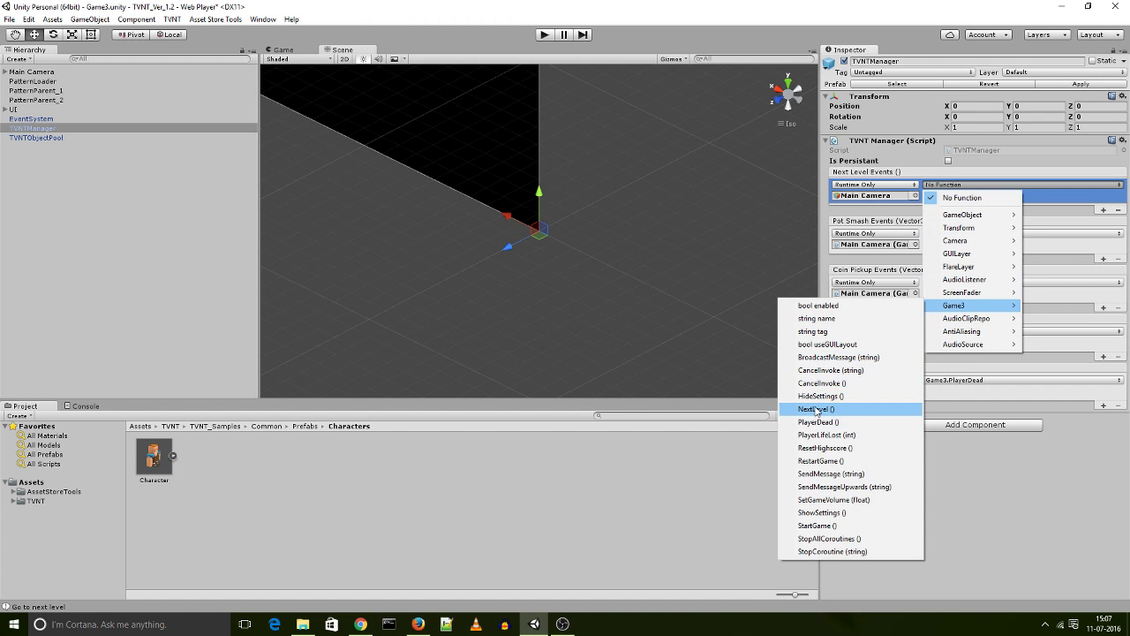
left_click(814, 409)
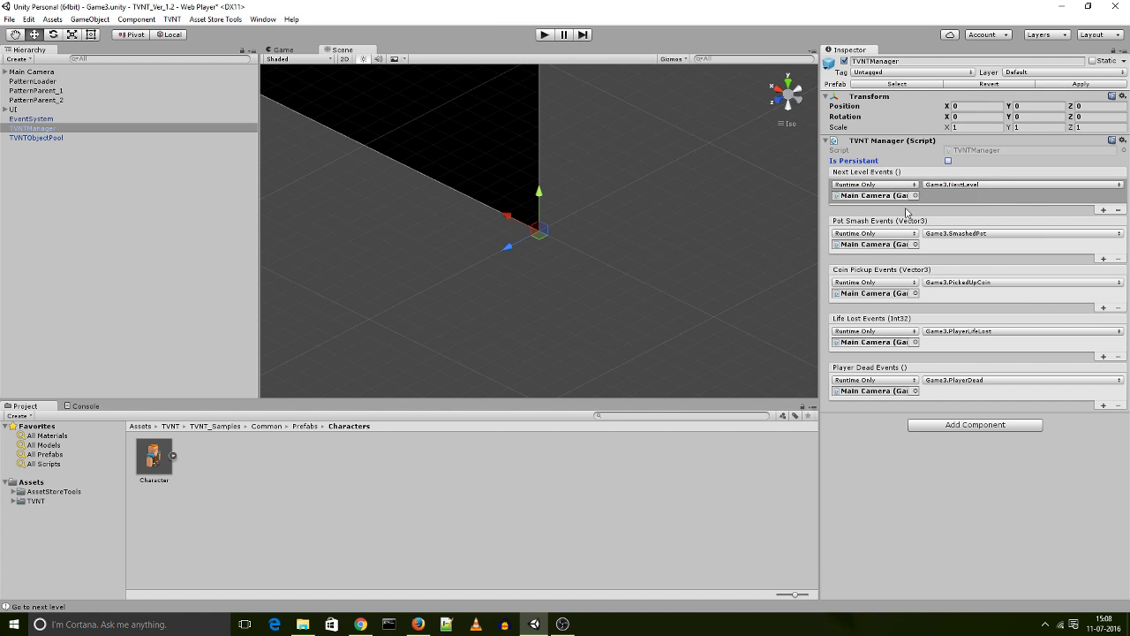
mouse_move(512, 224)
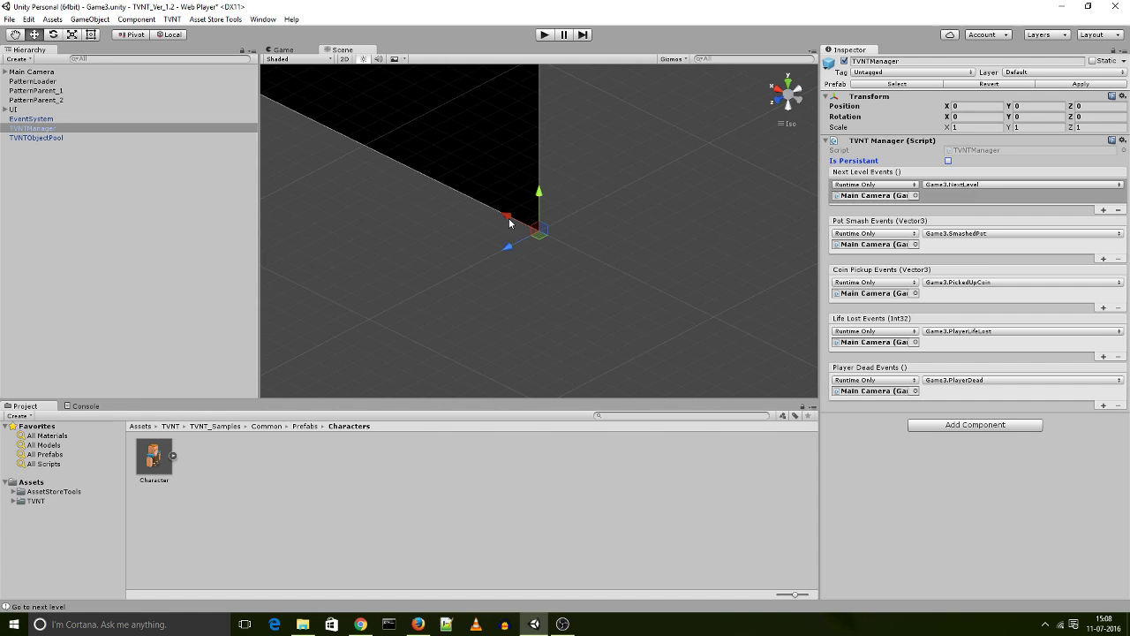
mouse_move(492, 227)
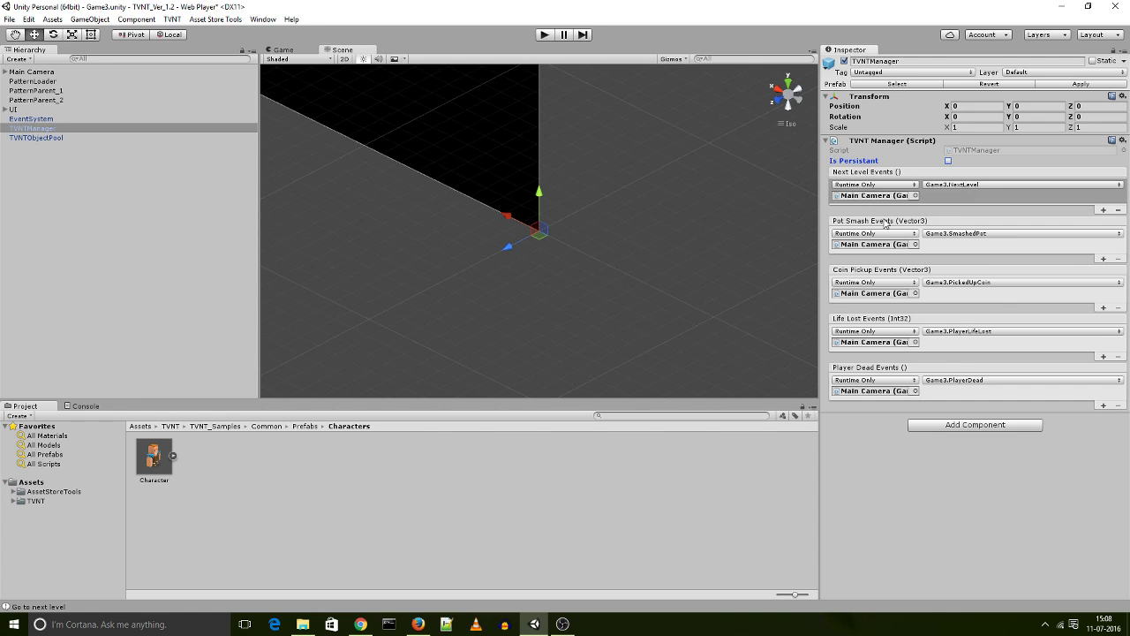
mouse_move(561, 64)
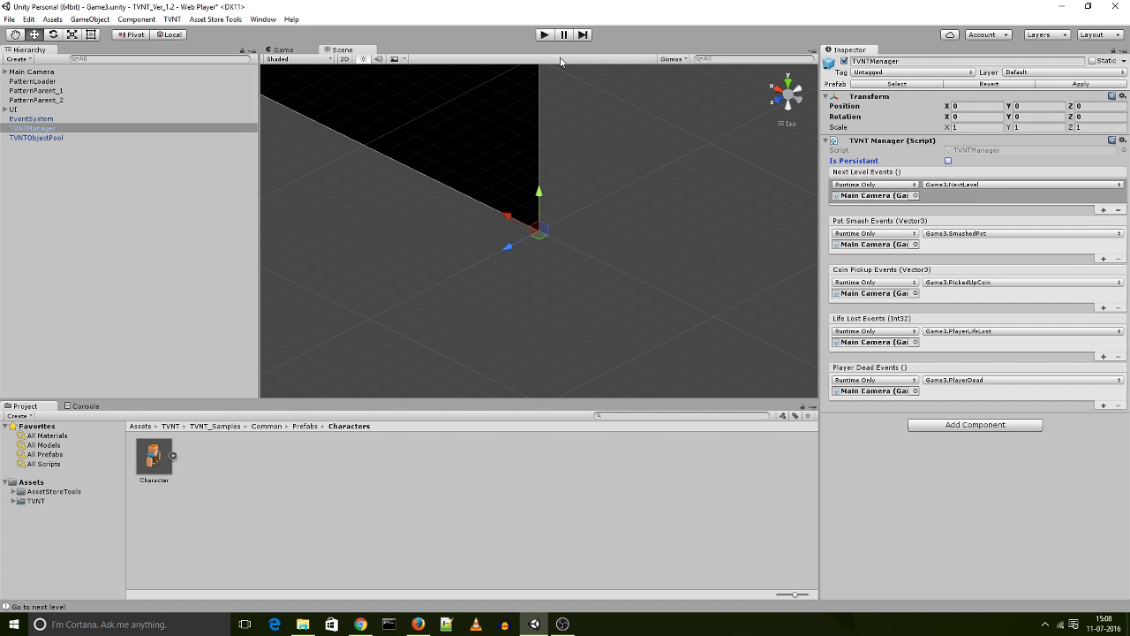
mouse_move(869, 283)
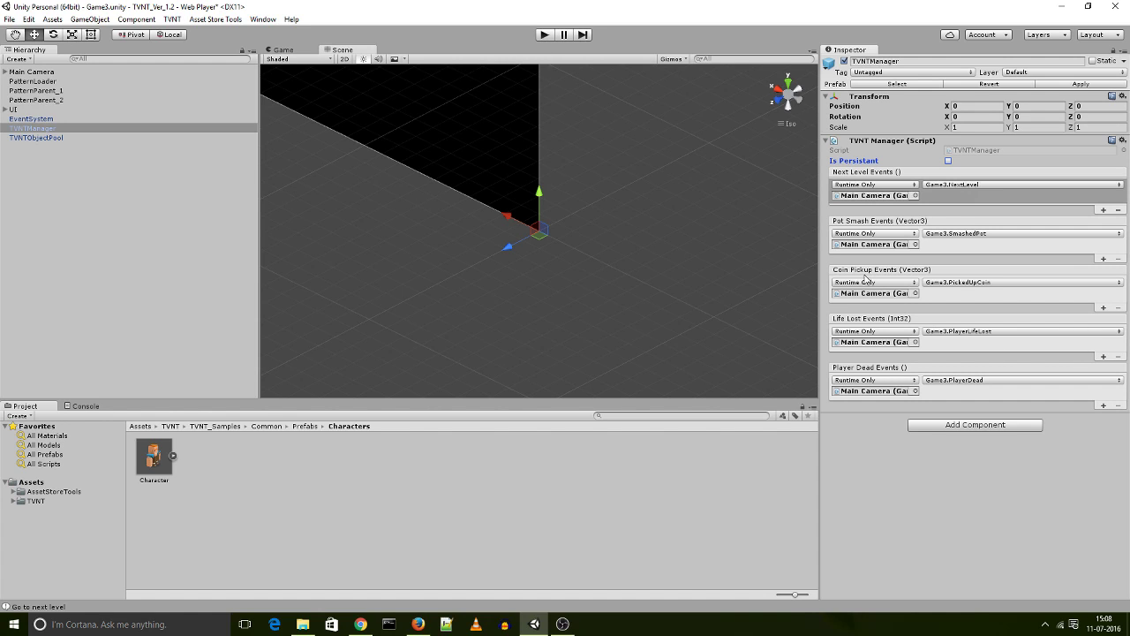
mouse_move(542, 57)
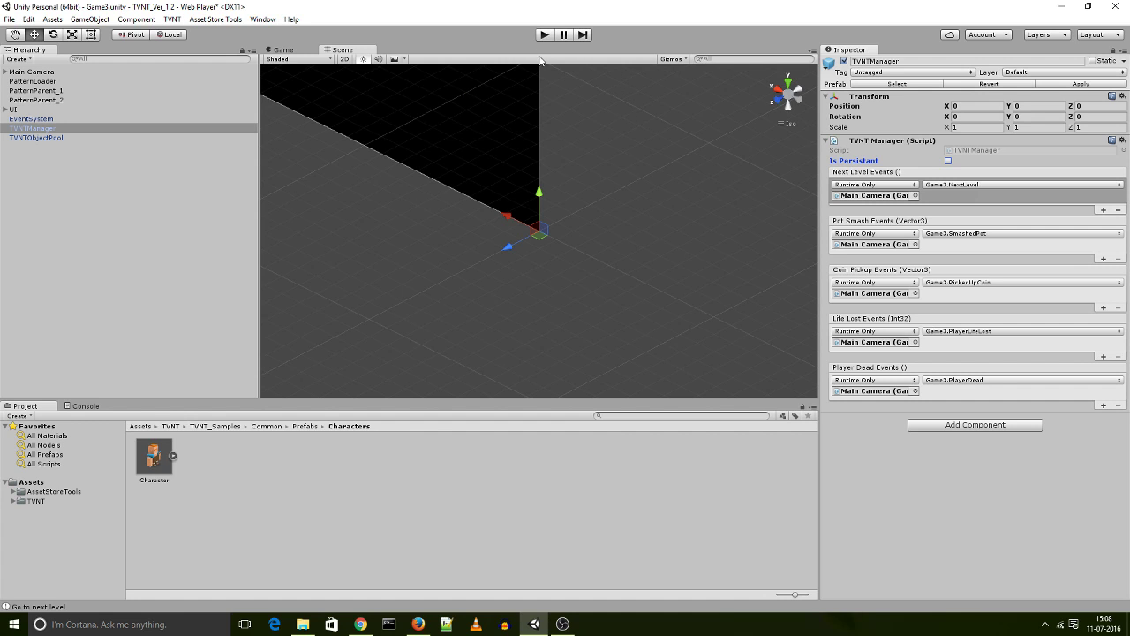
left_click(544, 34)
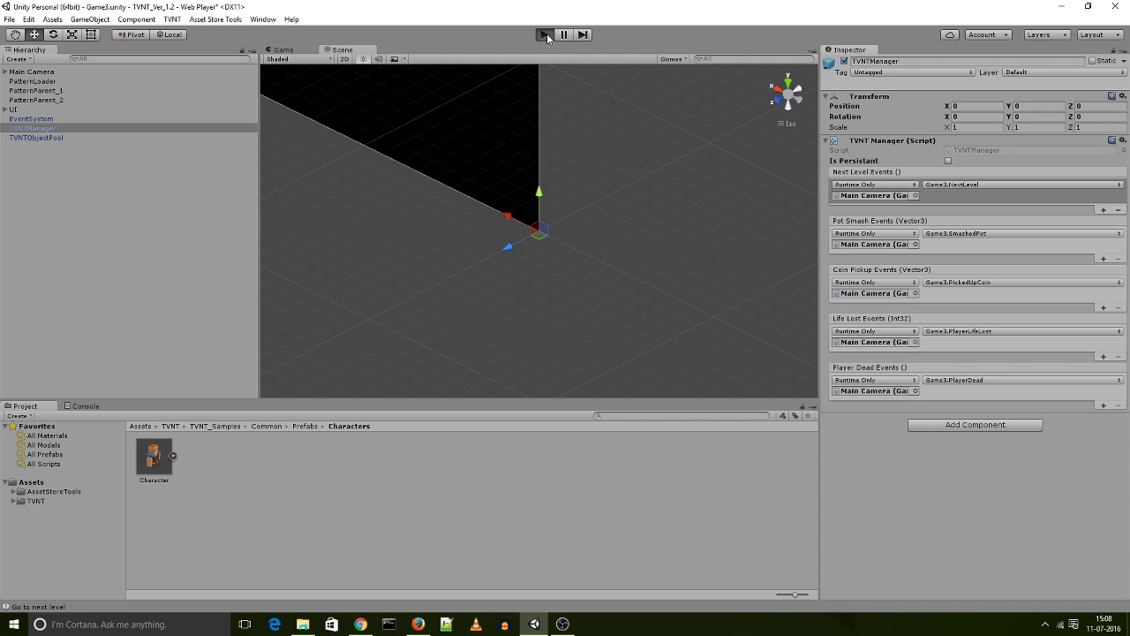
left_click(542, 34)
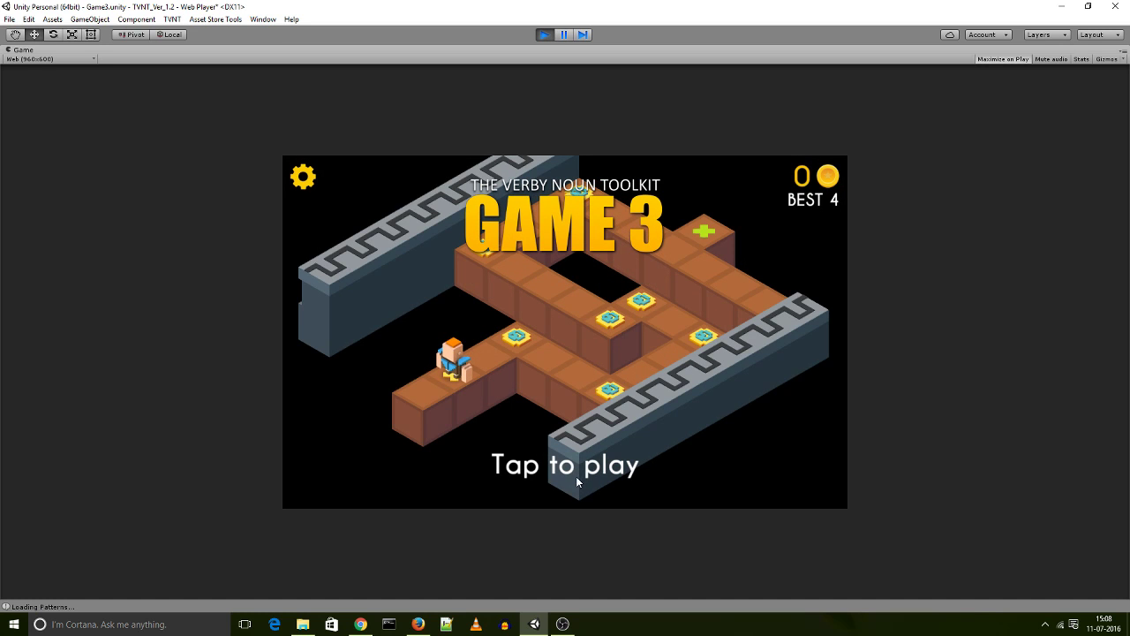
left_click(577, 480)
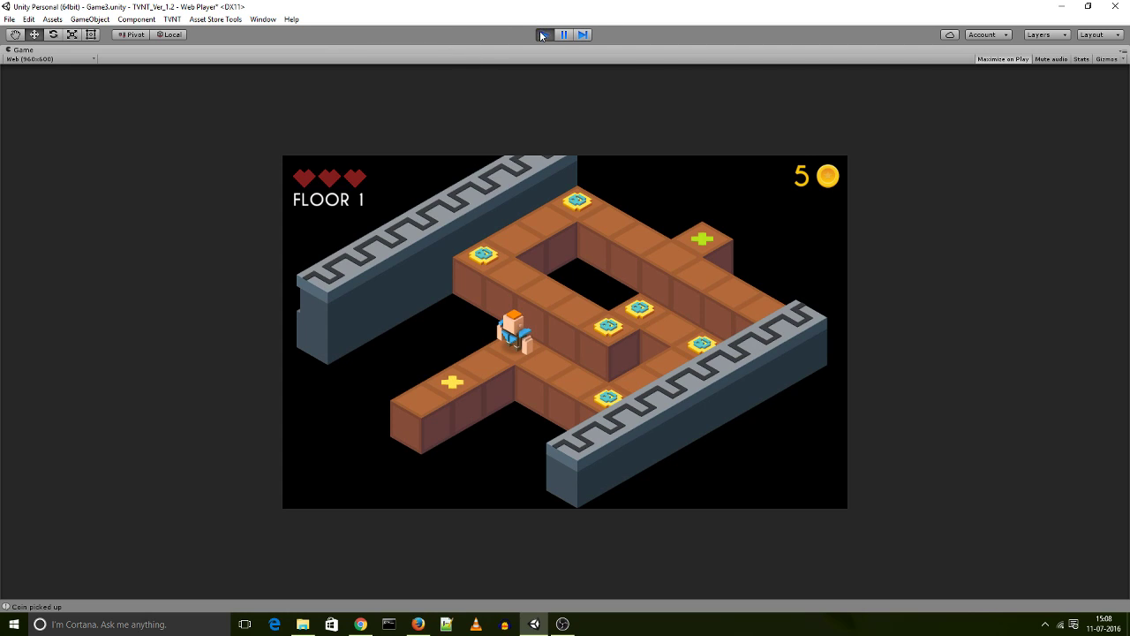
left_click(542, 35)
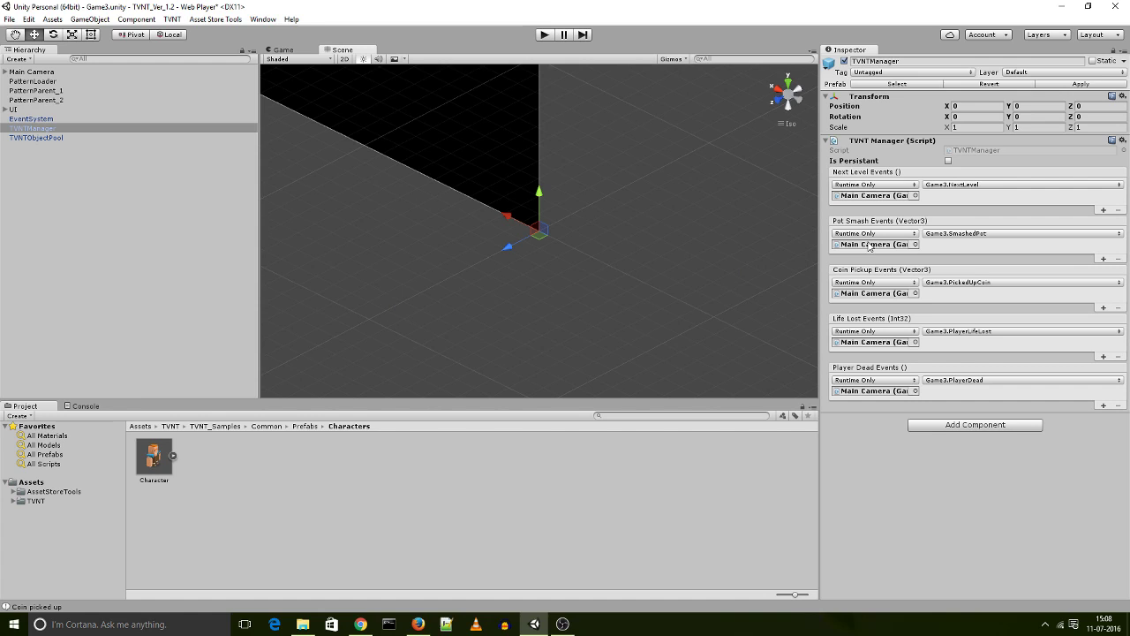
mouse_move(202, 236)
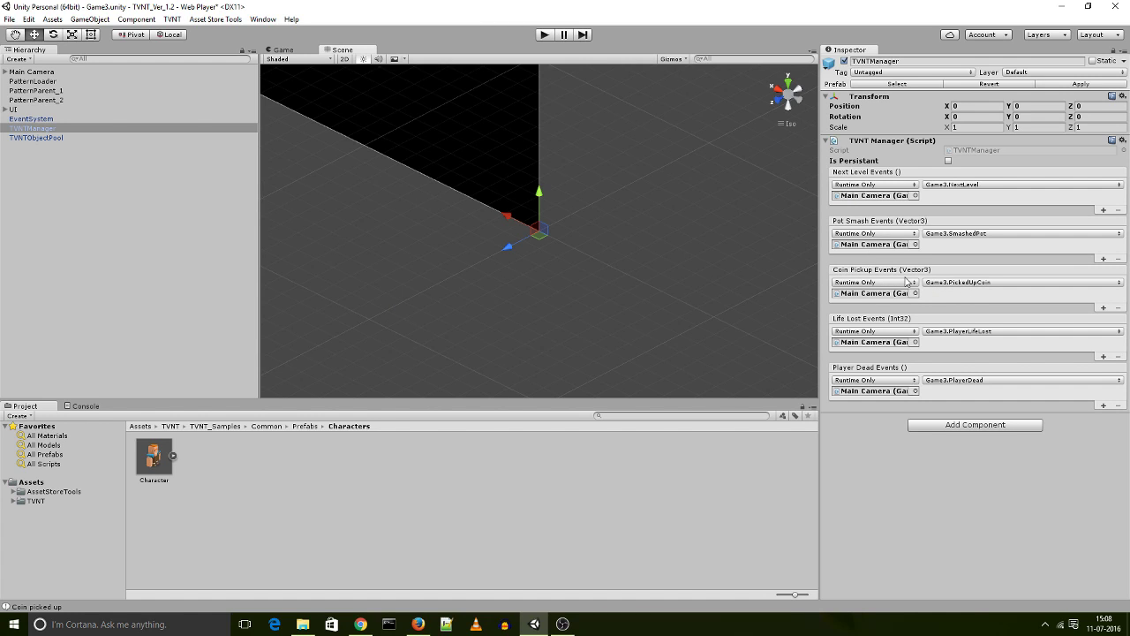
mouse_move(702, 290)
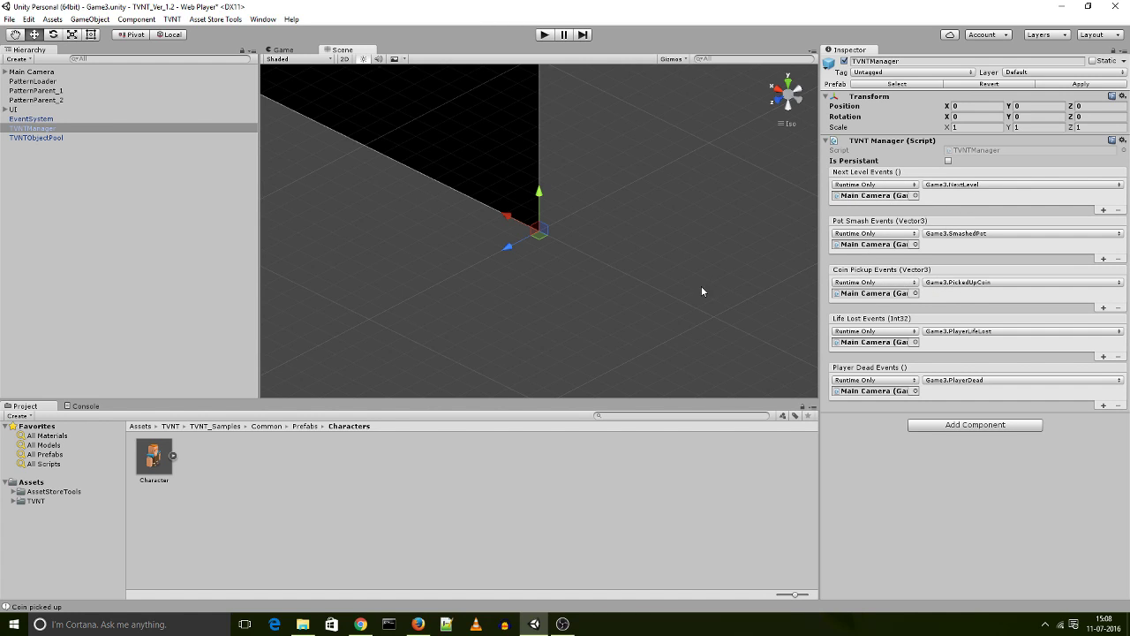
mouse_move(891, 301)
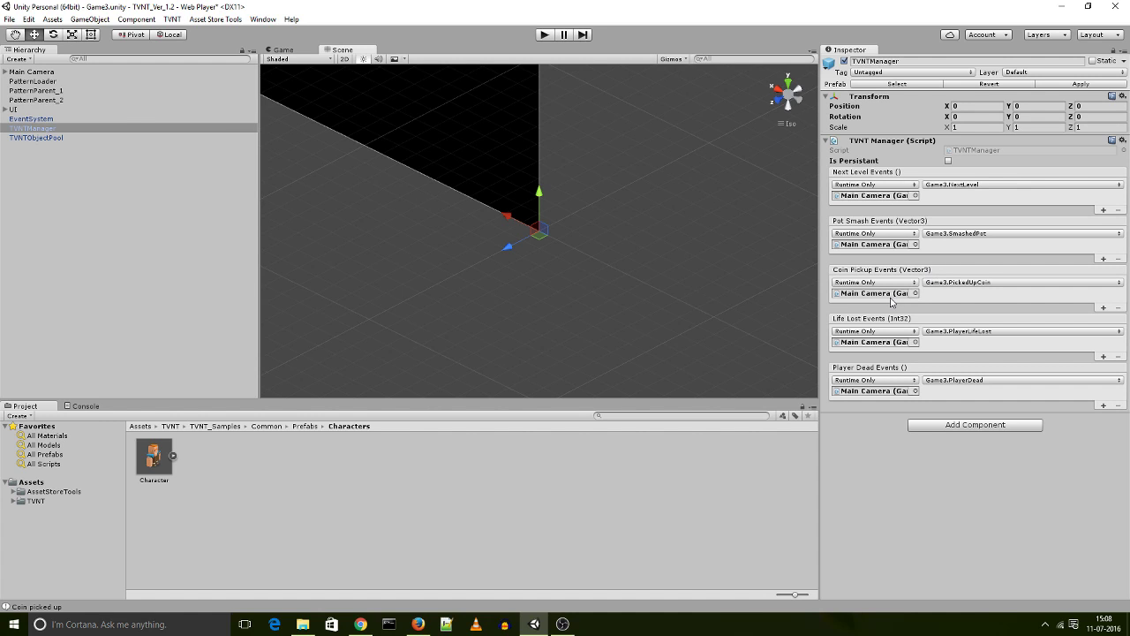
mouse_move(966, 289)
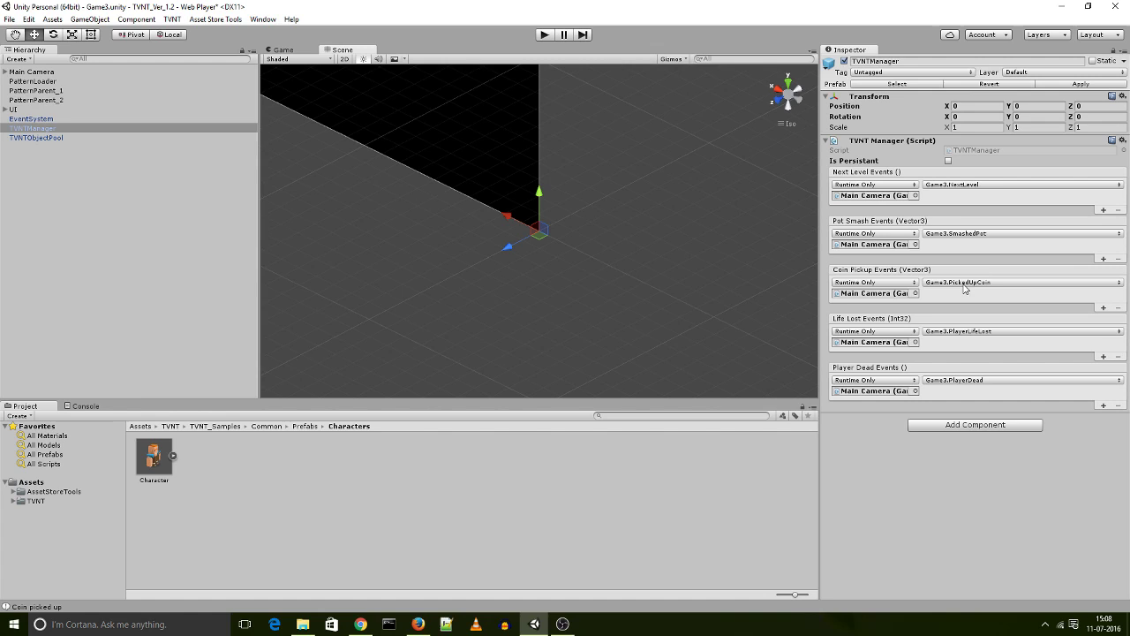
mouse_move(944, 295)
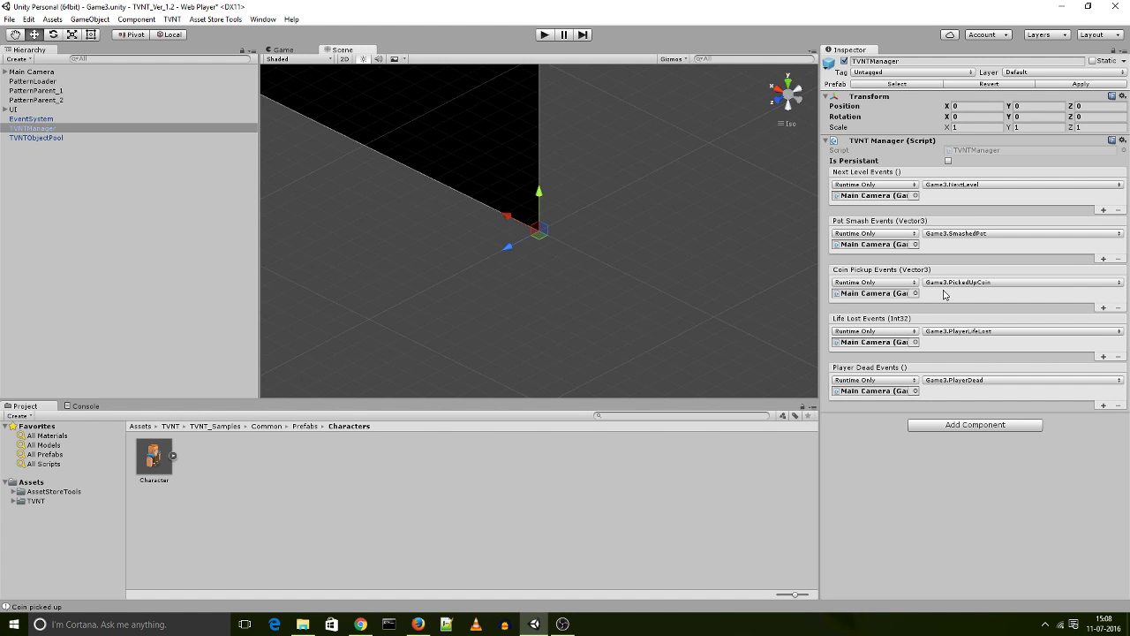
mouse_move(925, 247)
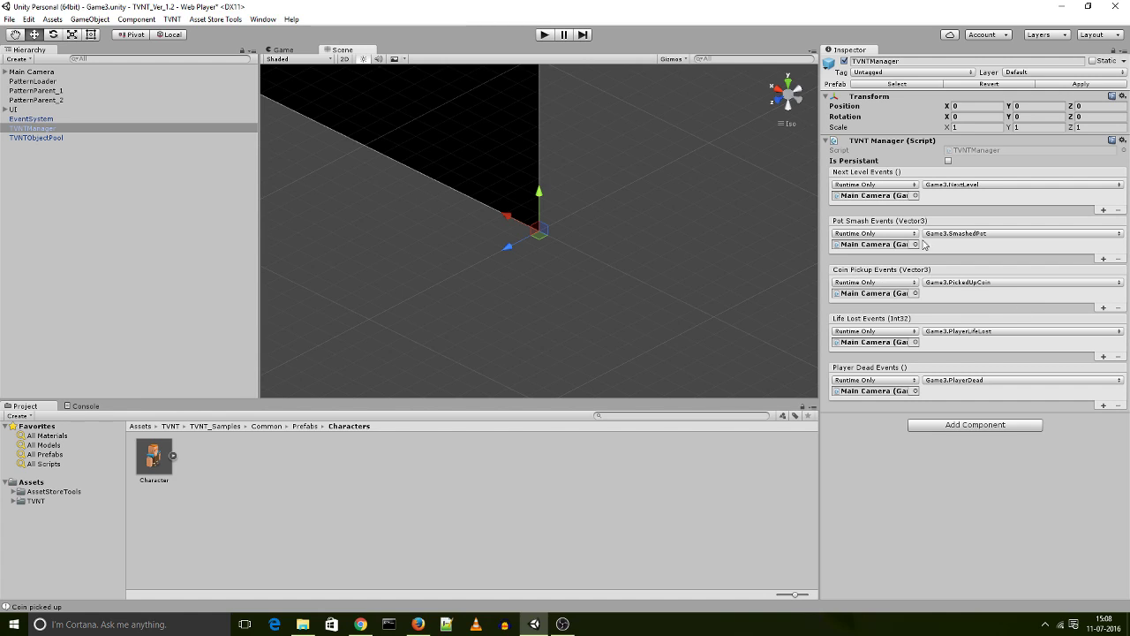
mouse_move(888, 292)
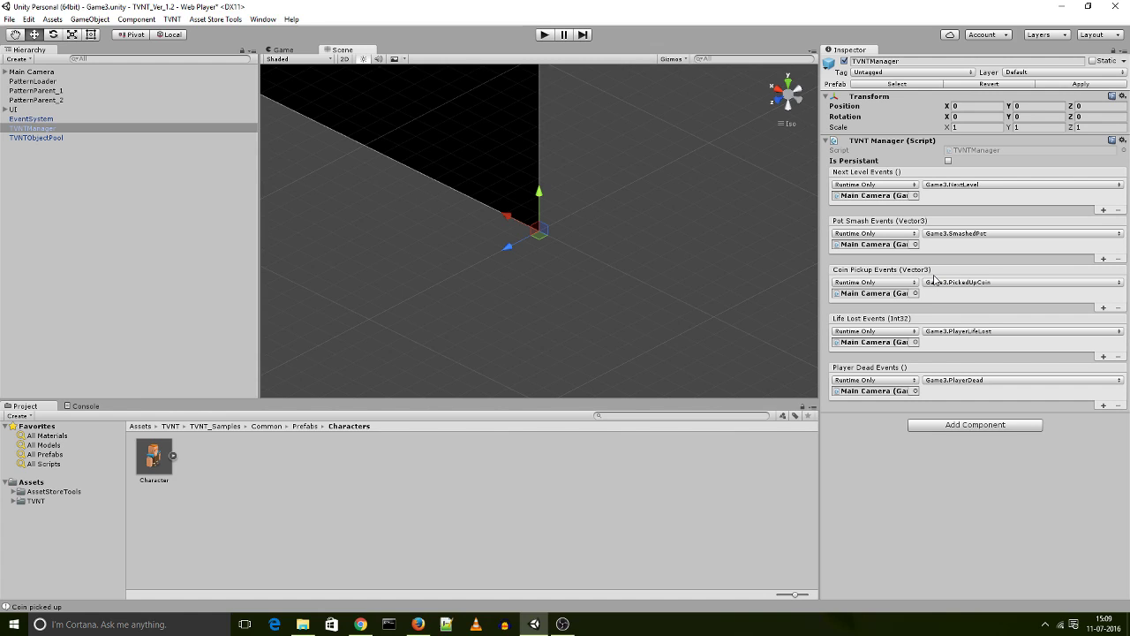
mouse_move(853, 219)
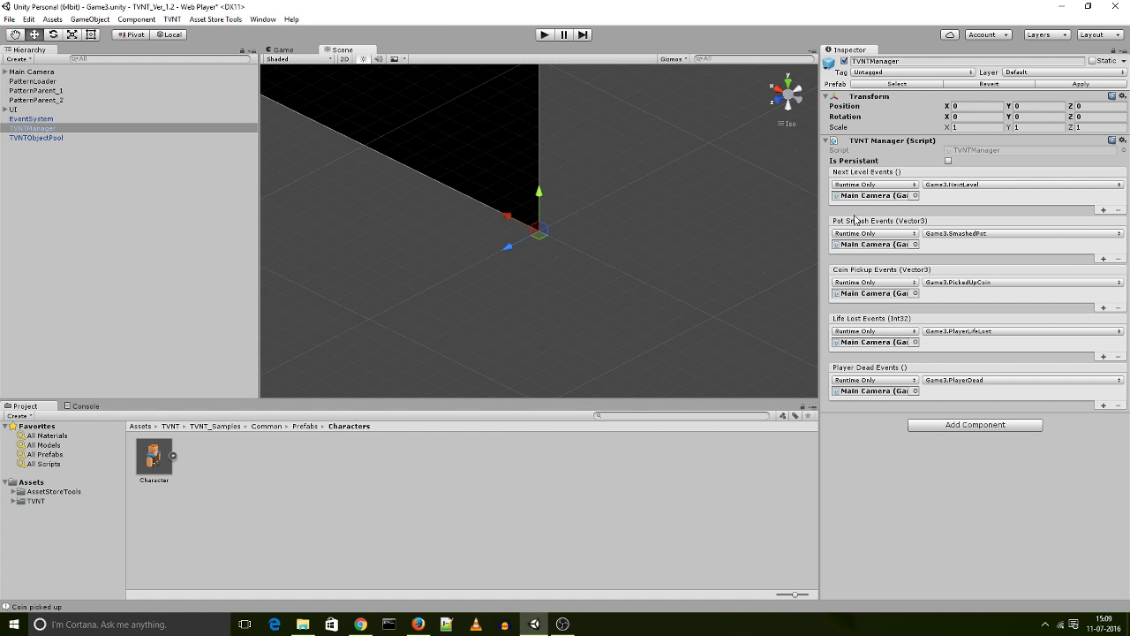
mouse_move(920, 259)
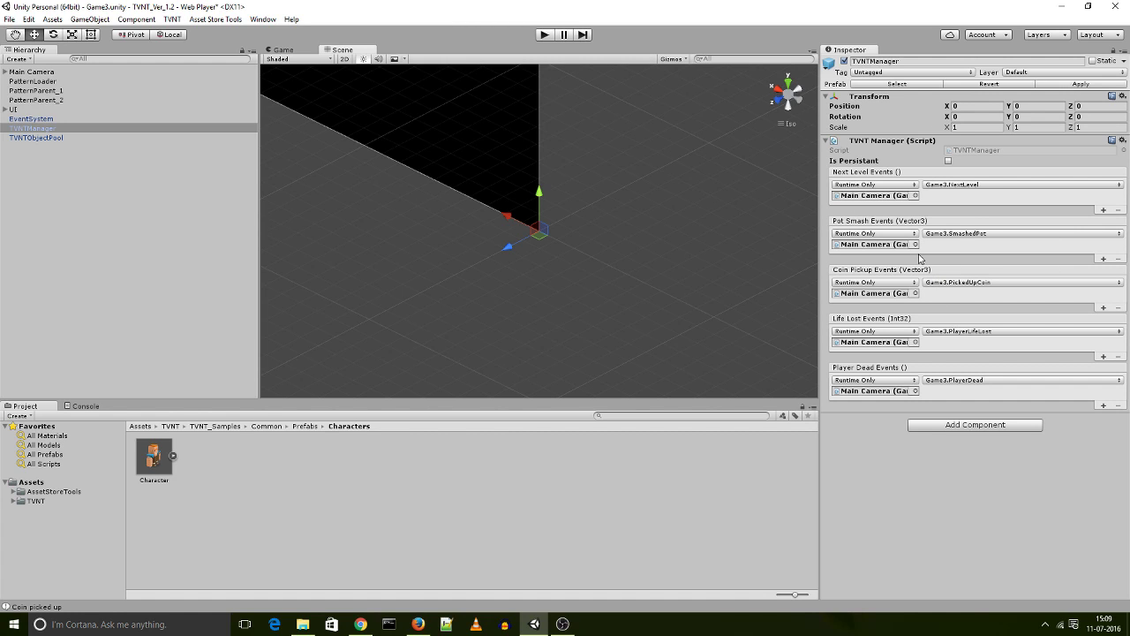
mouse_move(937, 242)
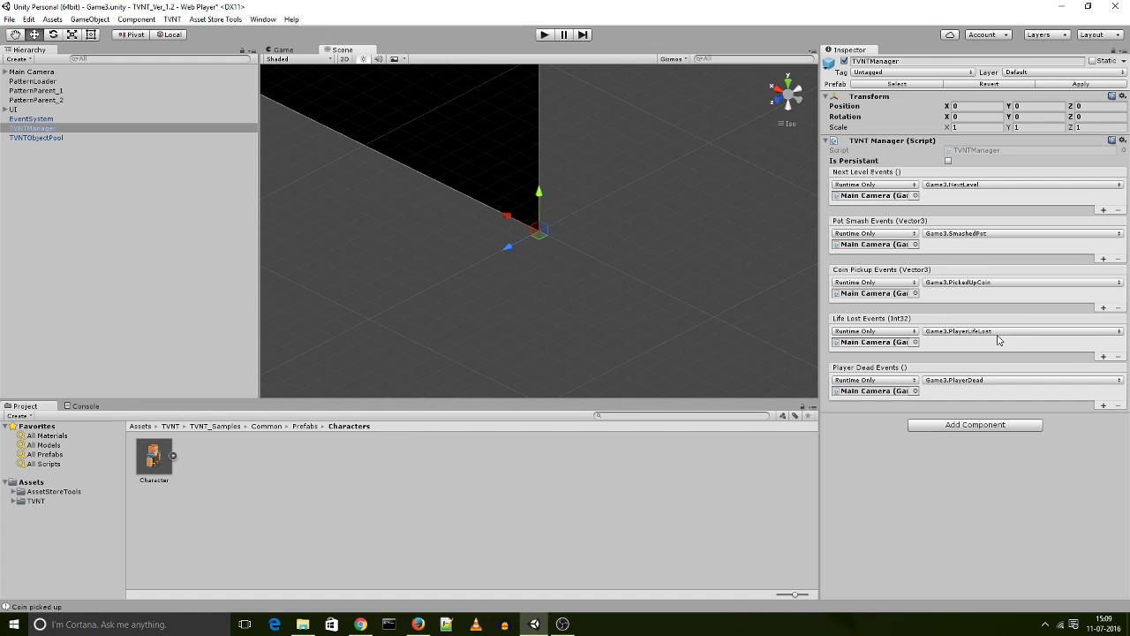
mouse_move(1008, 356)
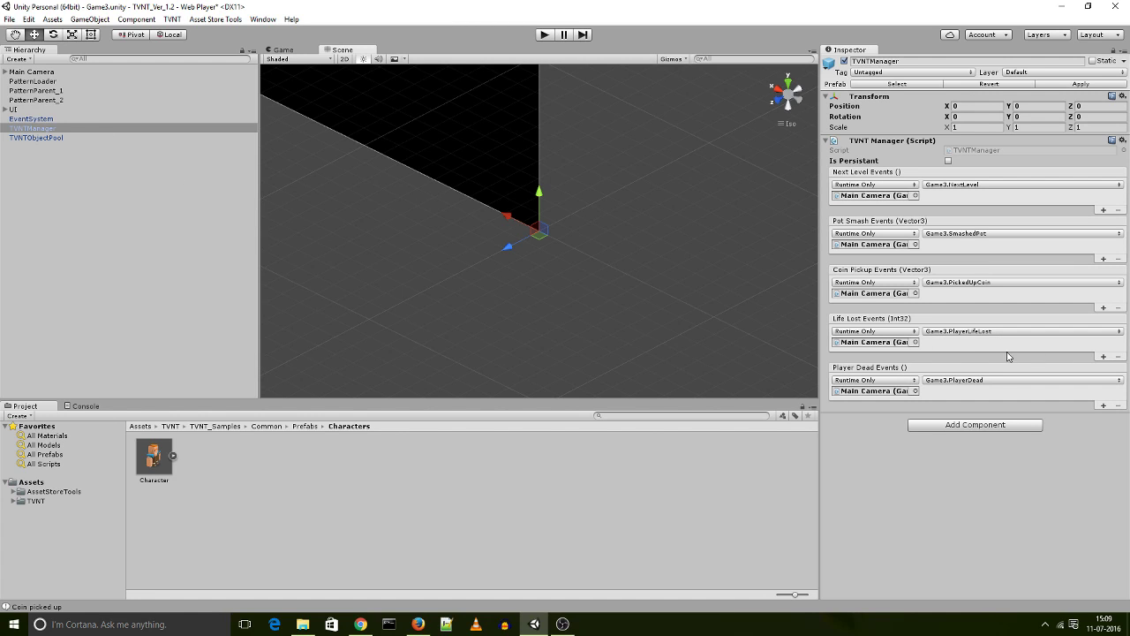
mouse_move(882, 380)
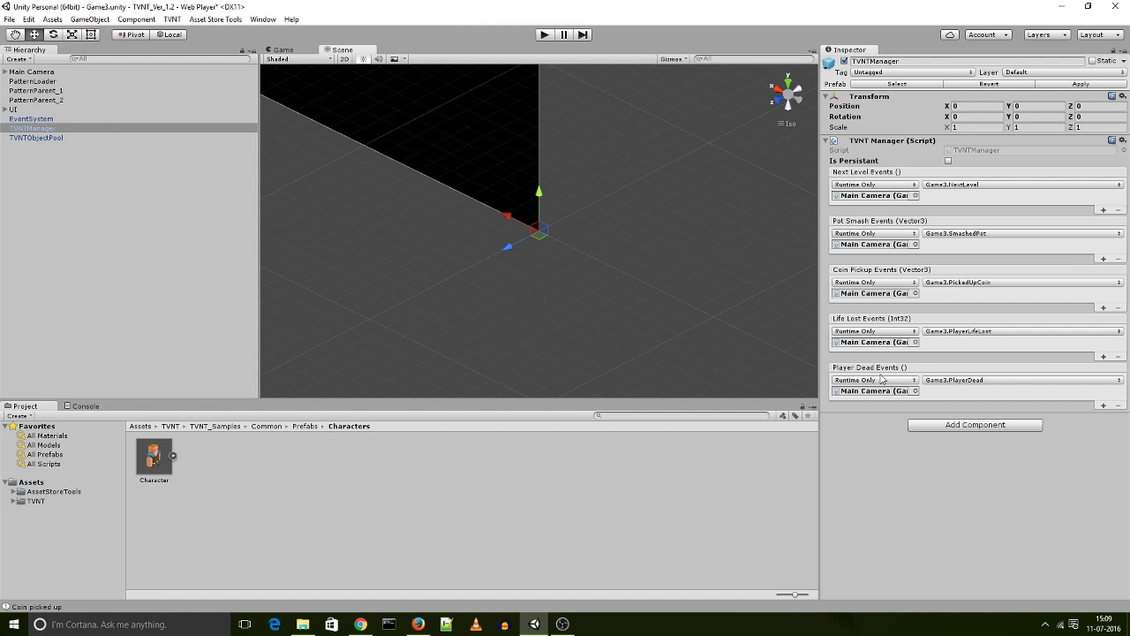
mouse_move(830, 367)
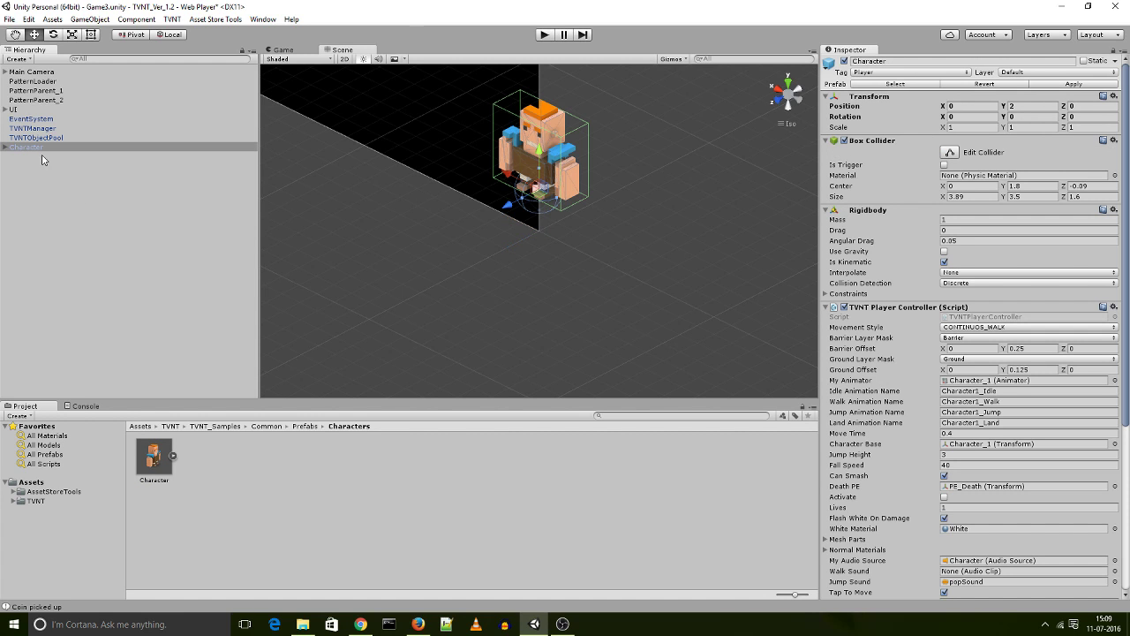
Review Character's TVNT Player Controller settings, including Lives, then start the scene
left_click(24, 148)
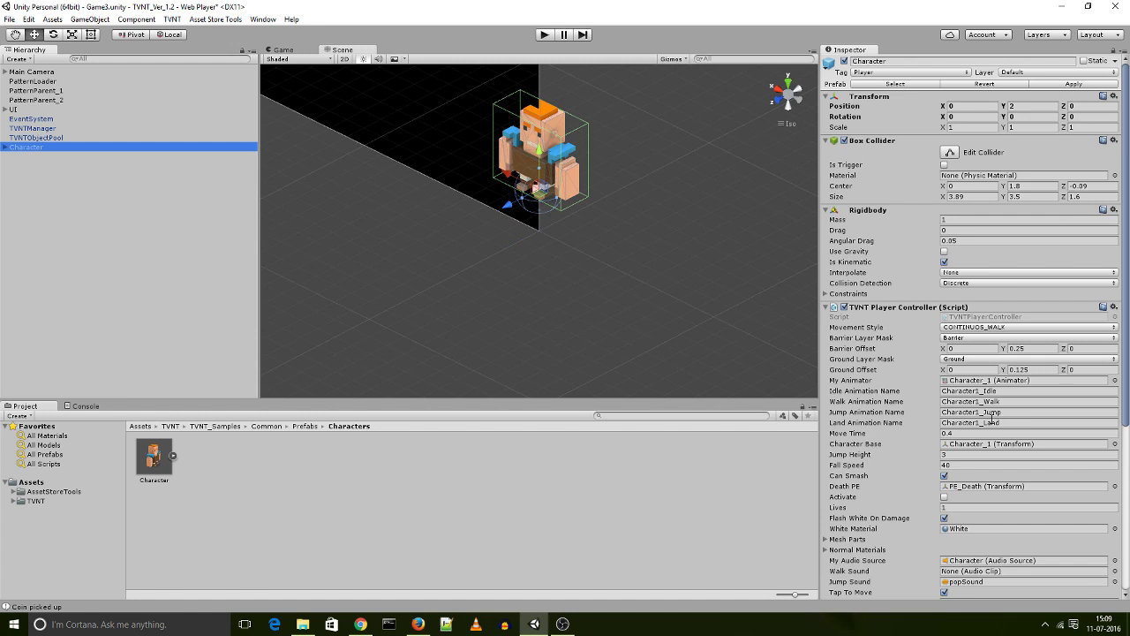
scroll("down", 3)
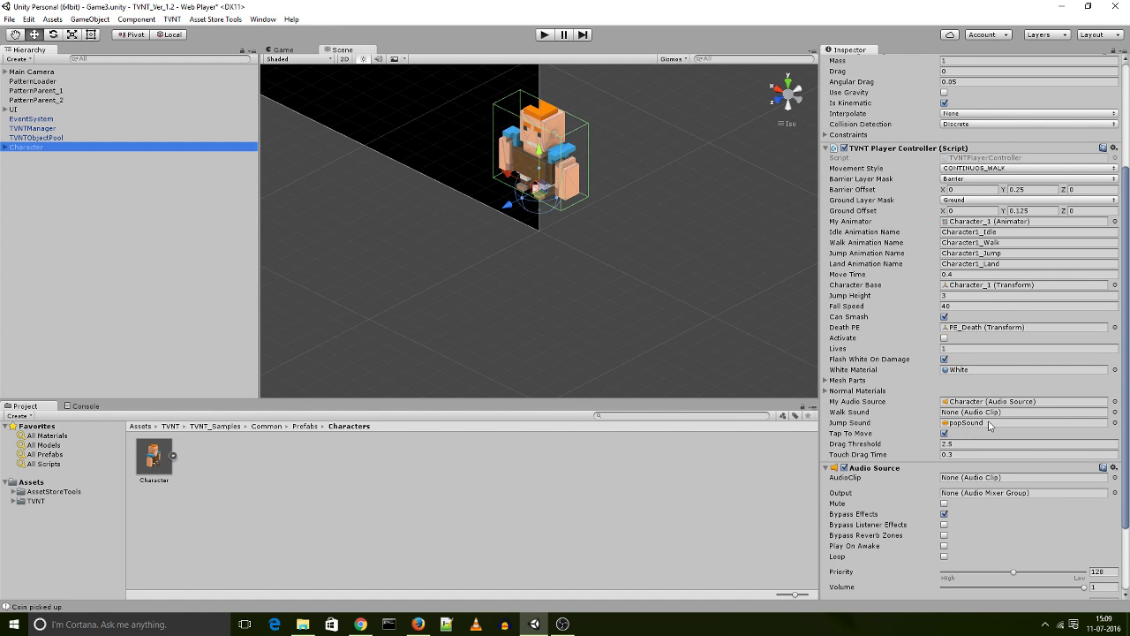
mouse_move(862, 350)
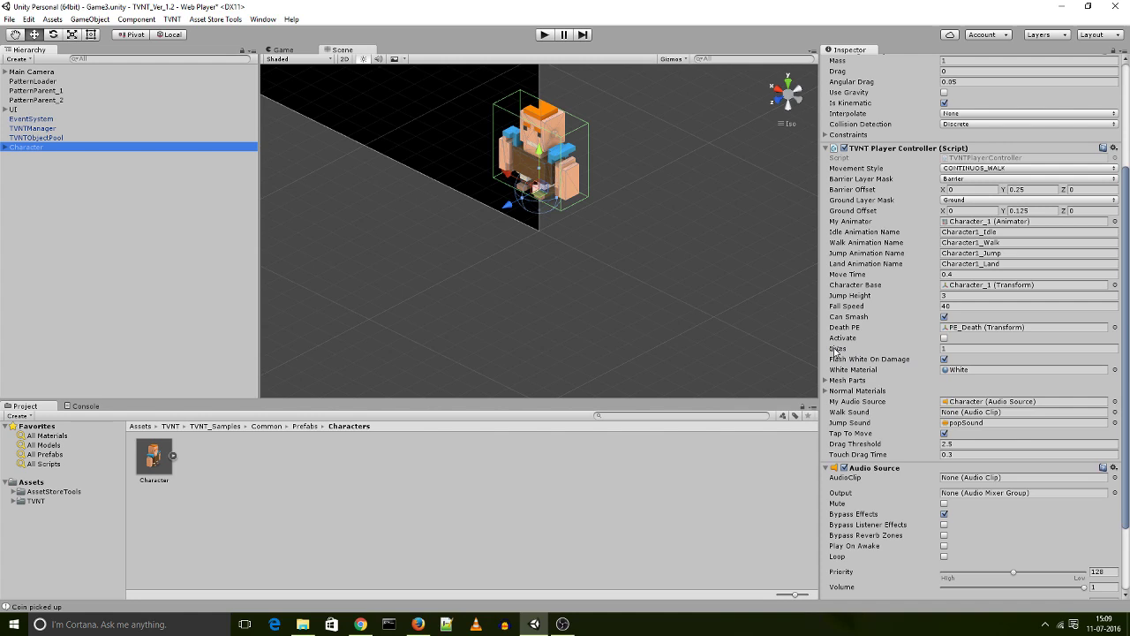
mouse_move(833, 347)
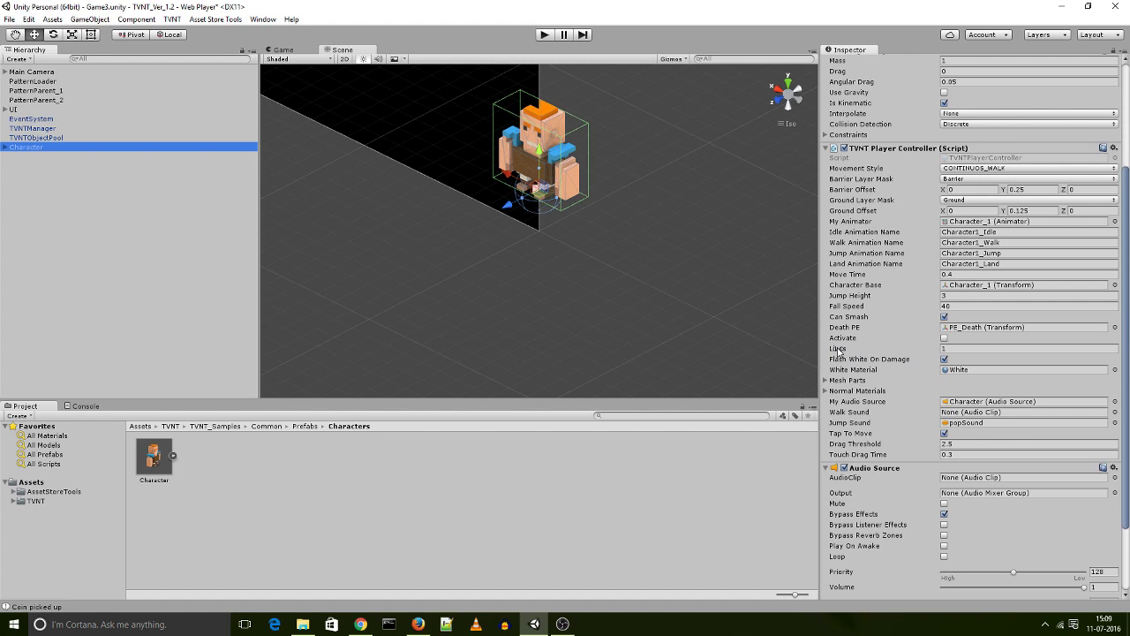
mouse_move(824, 351)
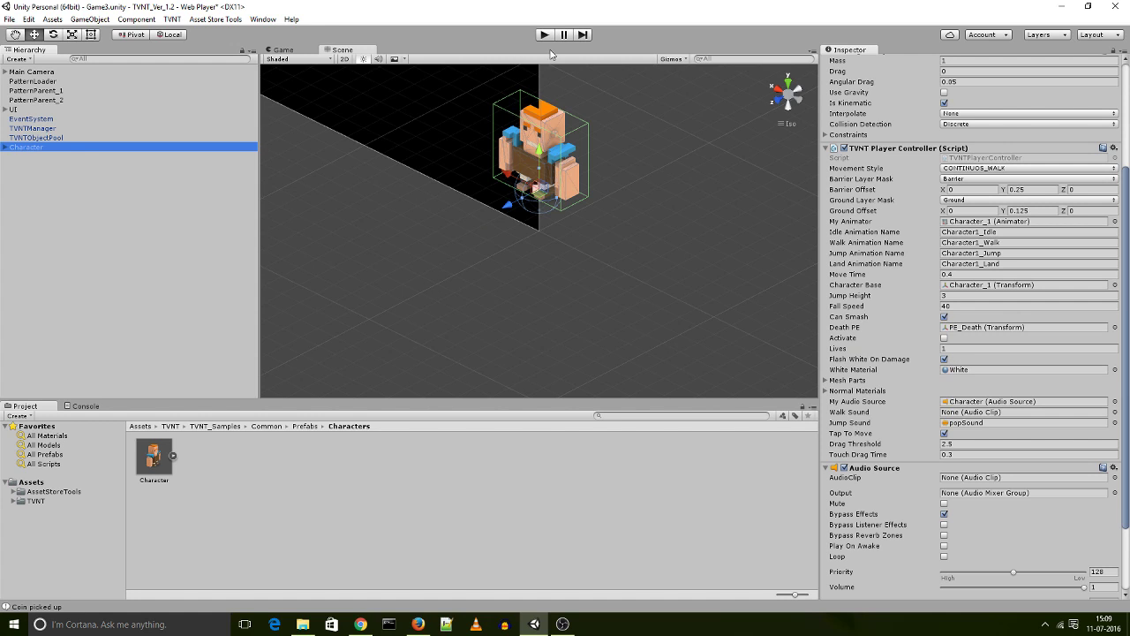
left_click(31, 149)
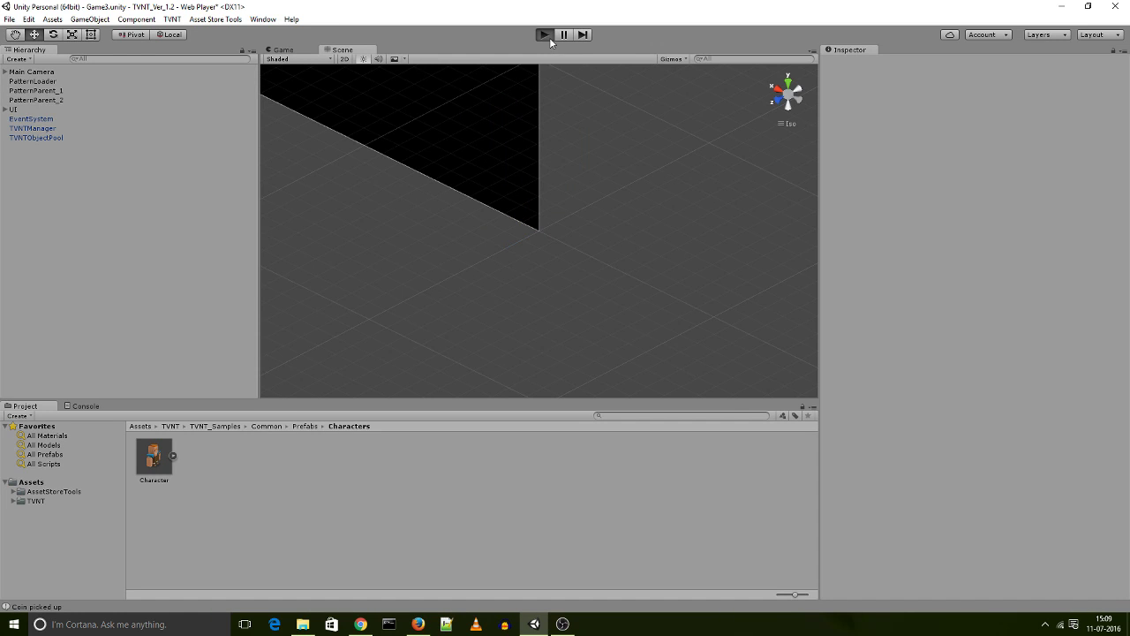
Play a round from Tap to play, checking three hearts and Floor 1, then stop
left_click(544, 33)
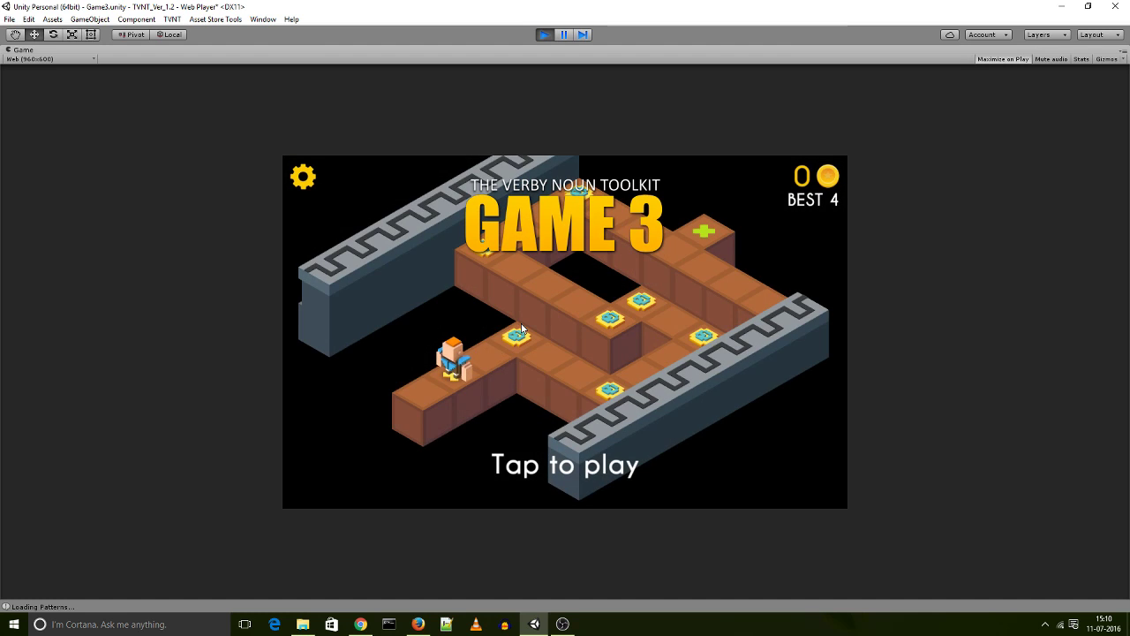
mouse_move(513, 470)
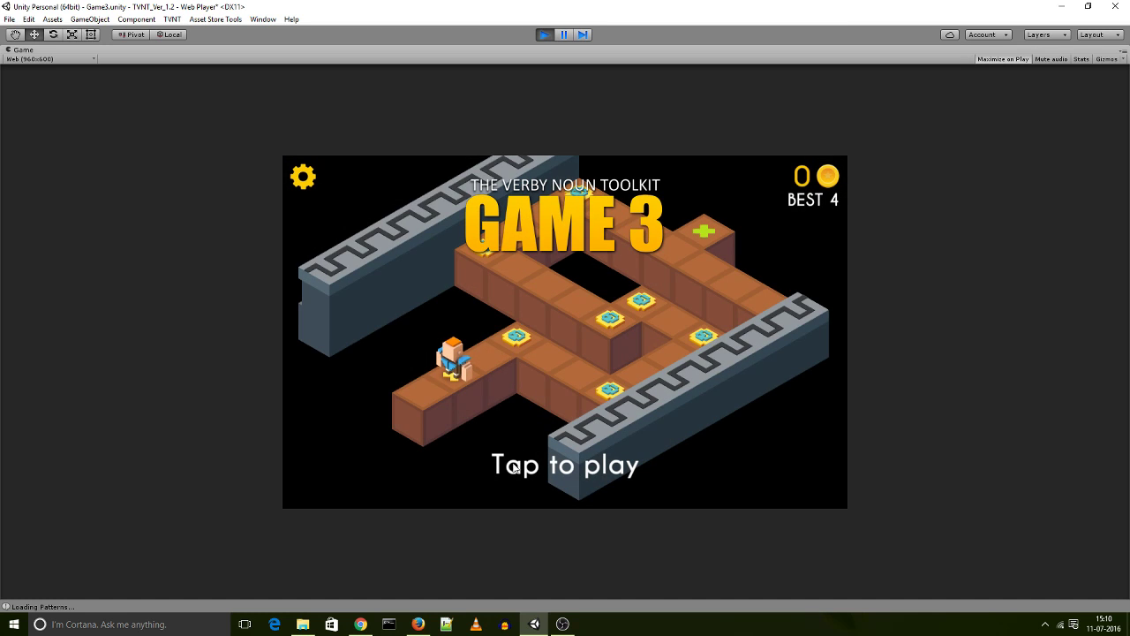
left_click(565, 464)
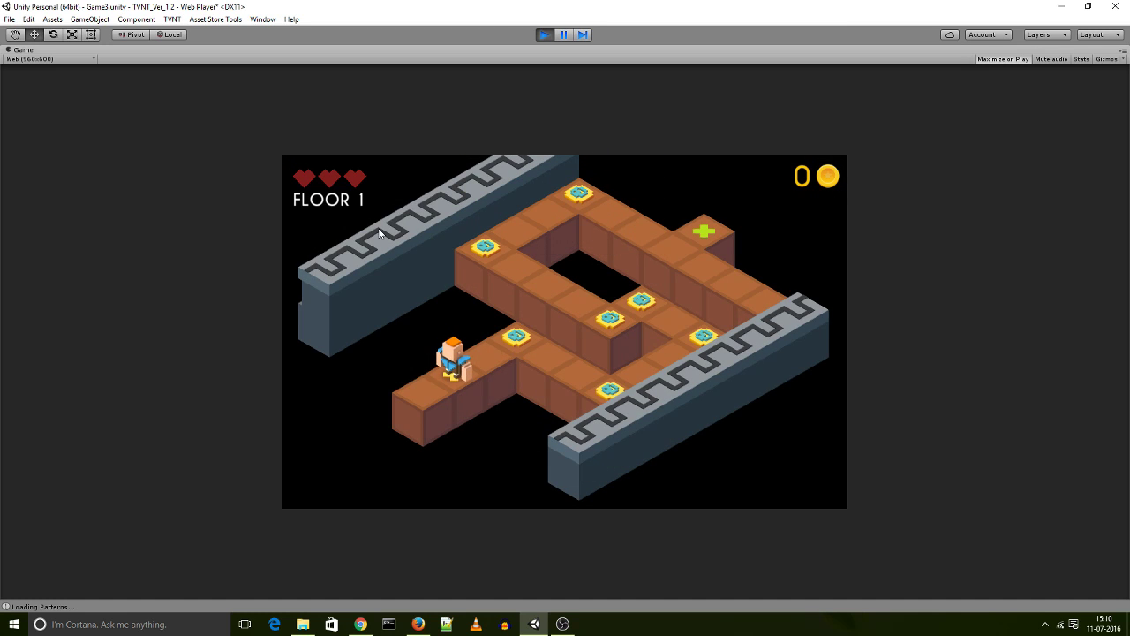
mouse_move(299, 179)
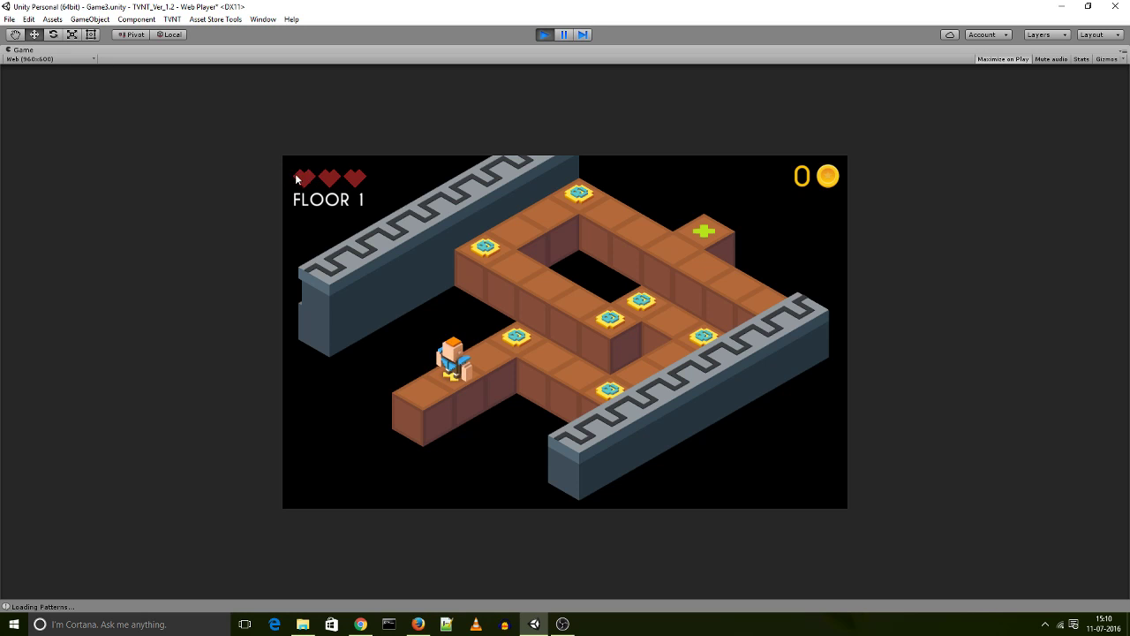
mouse_move(560, 24)
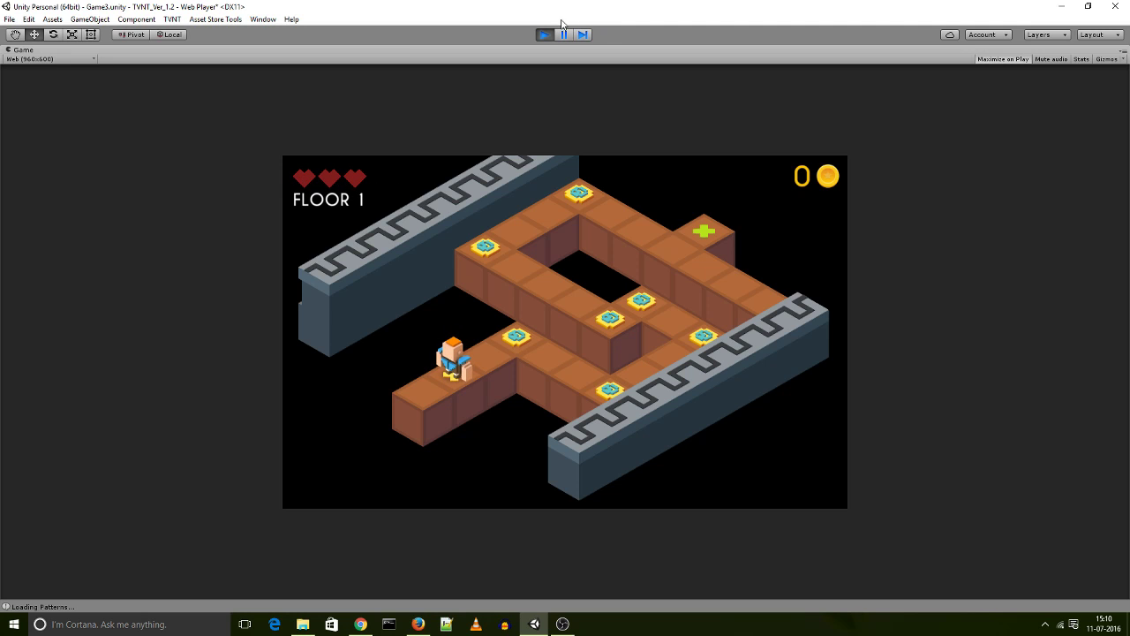
left_click(552, 33)
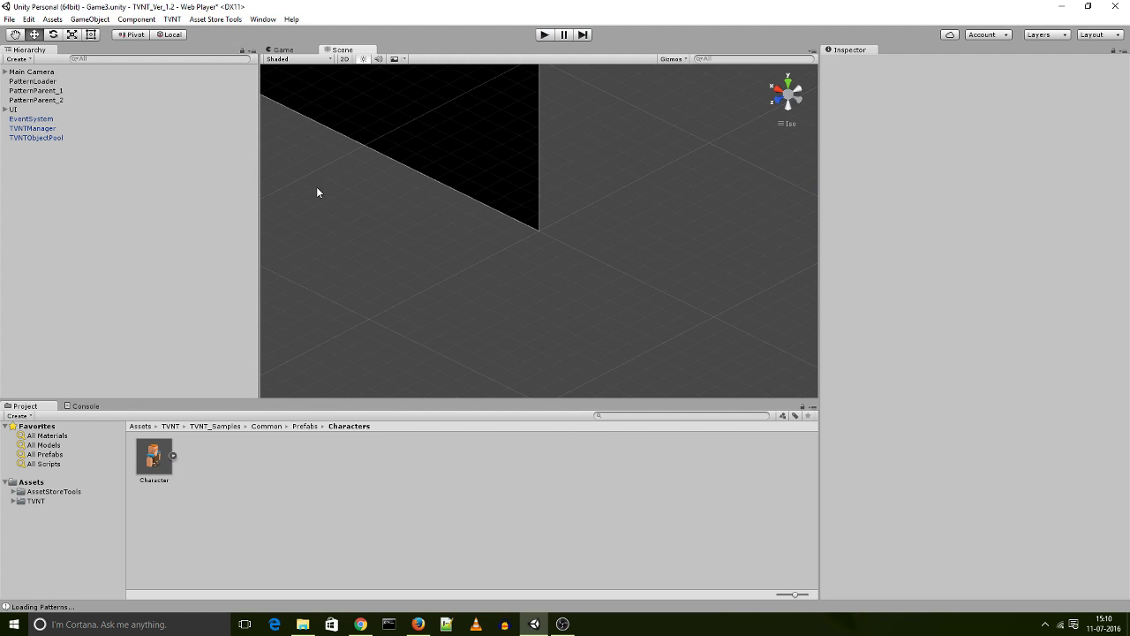
Select Character, then TVNTManager to view its five Game3 event bindings
left_click(26, 150)
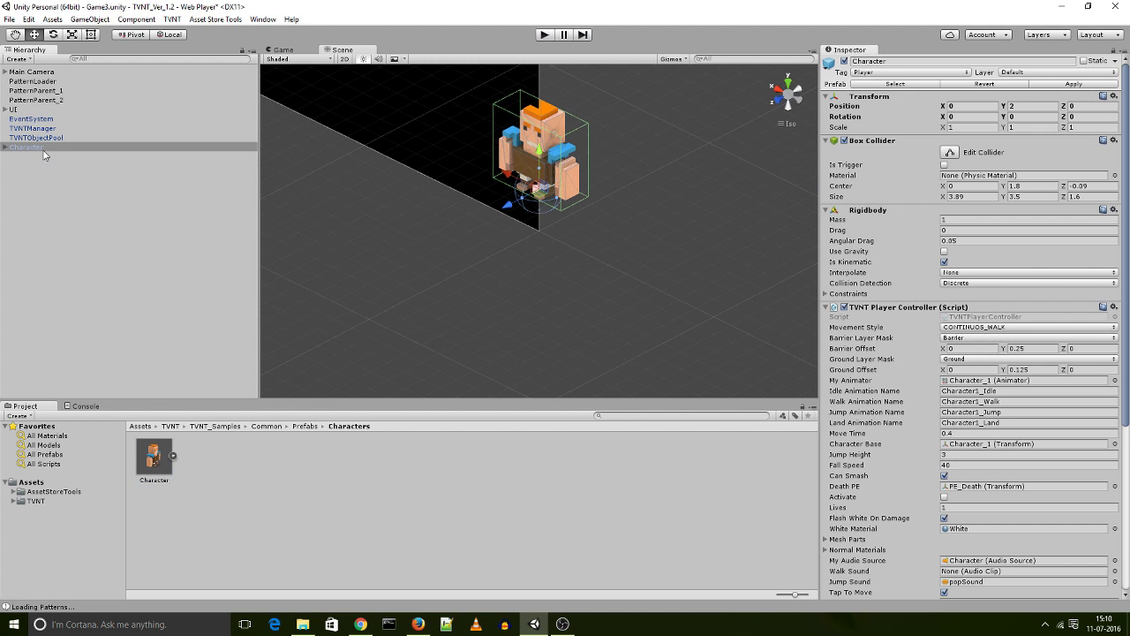
left_click(32, 128)
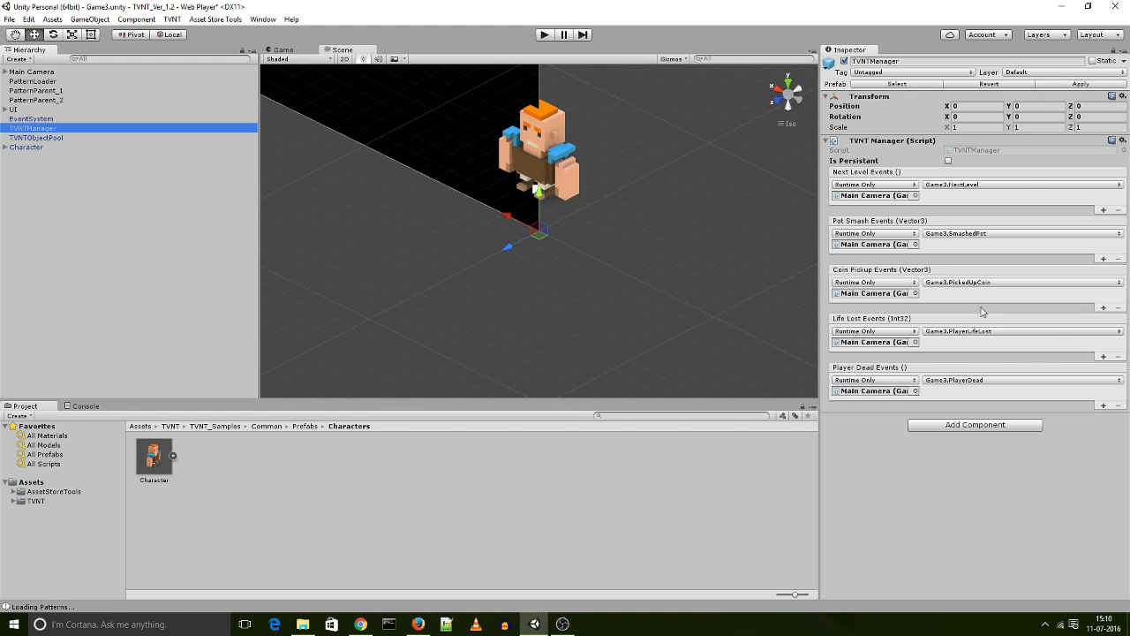
mouse_move(913, 329)
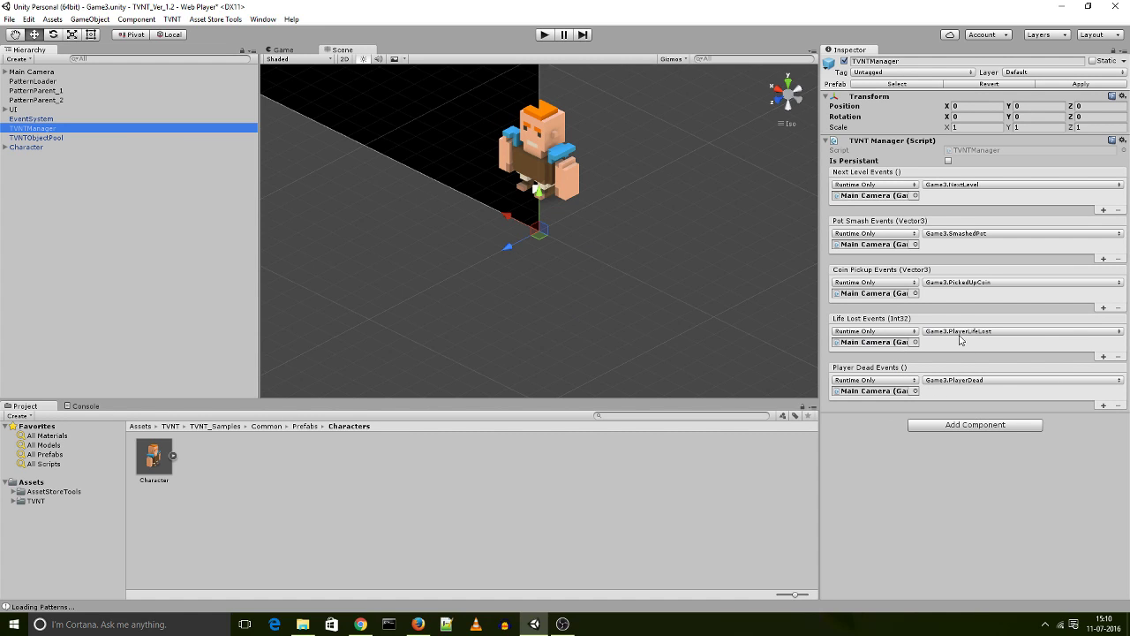
mouse_move(922, 342)
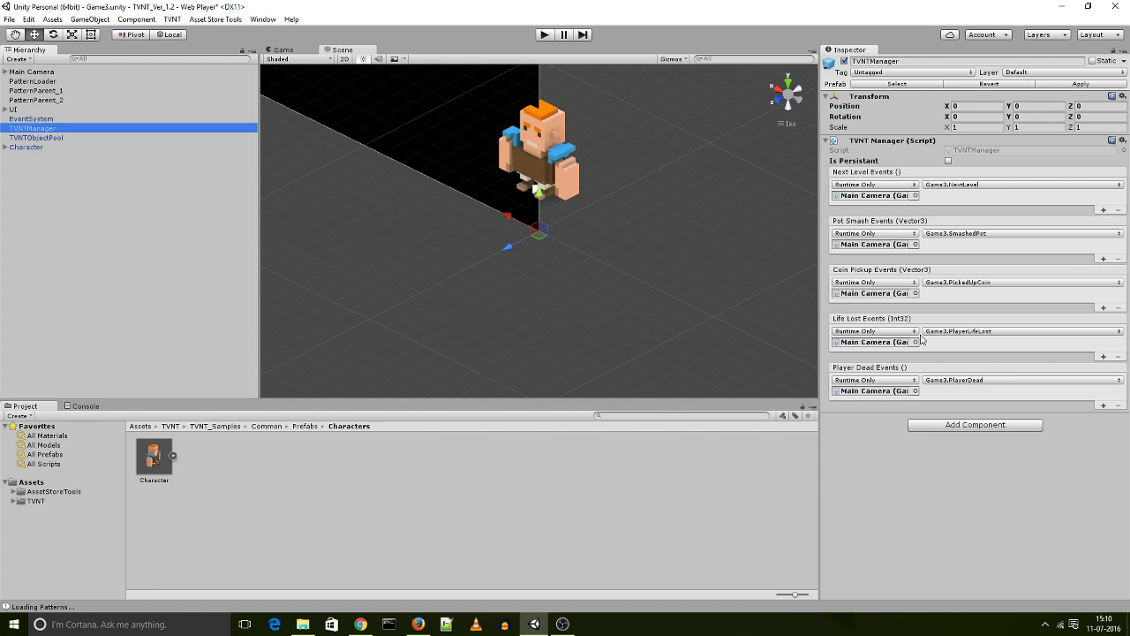